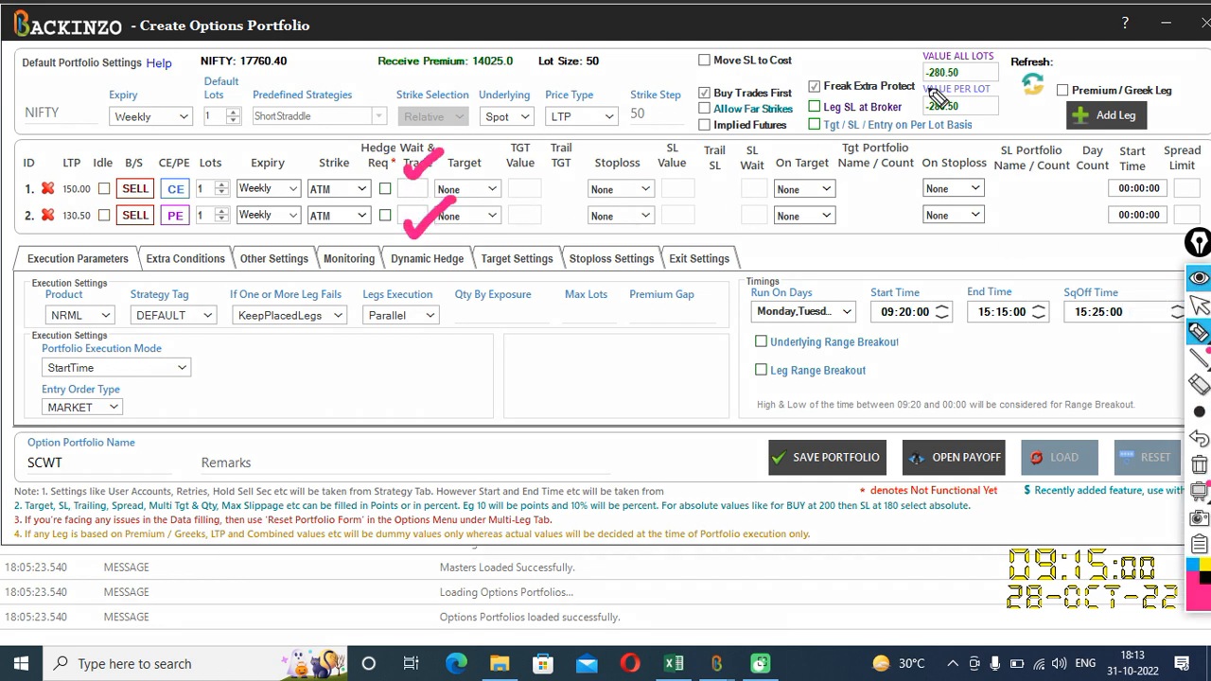
{"action": "mouse_move", "coordinate": [936, 129]}
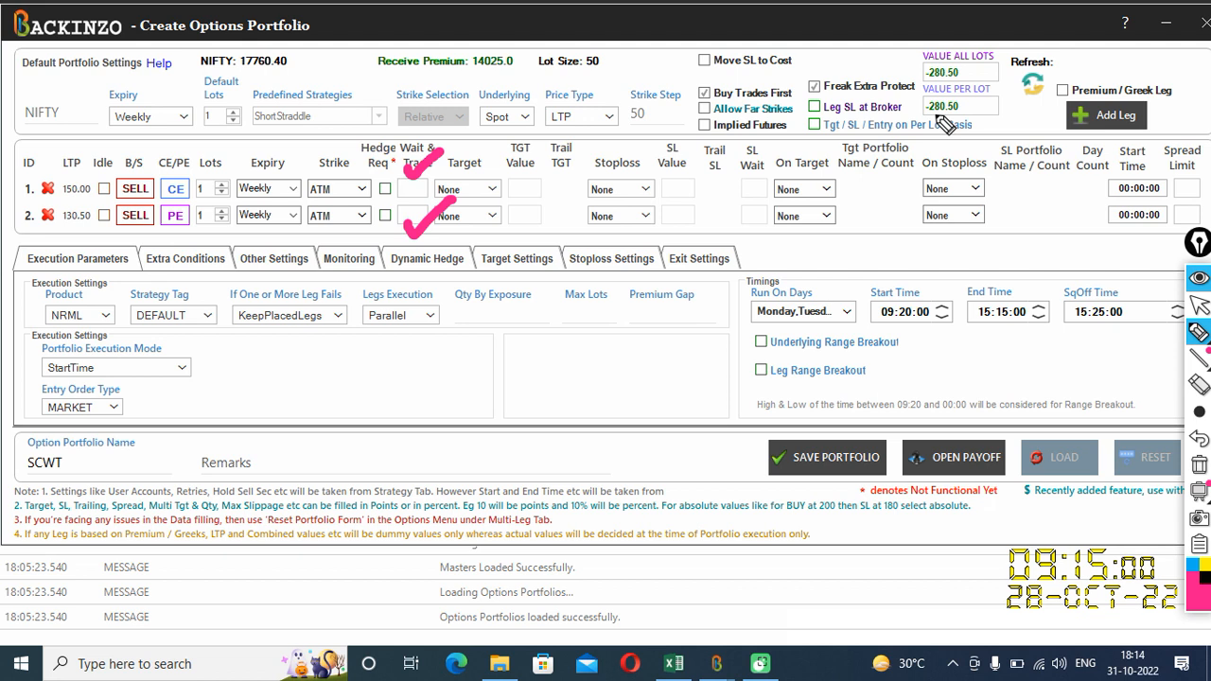
{"action": "mouse_move", "coordinate": [367, 236]}
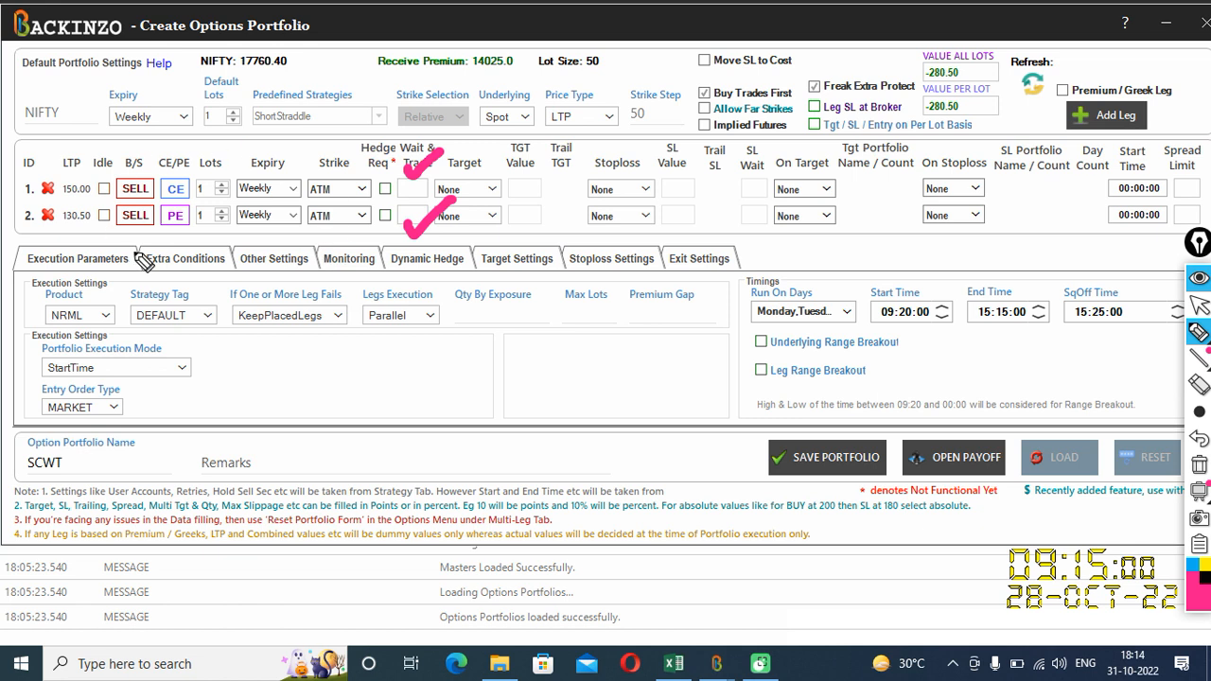
{"action": "mouse_move", "coordinate": [446, 178]}
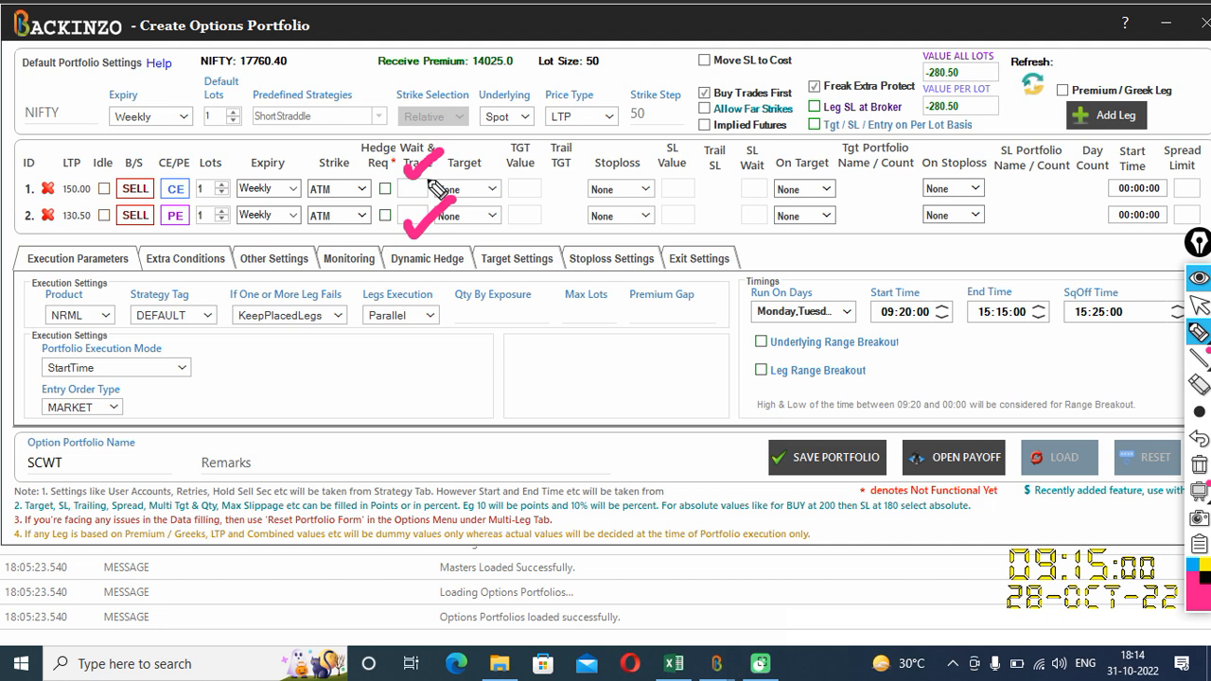
{"action": "mouse_move", "coordinate": [431, 215]}
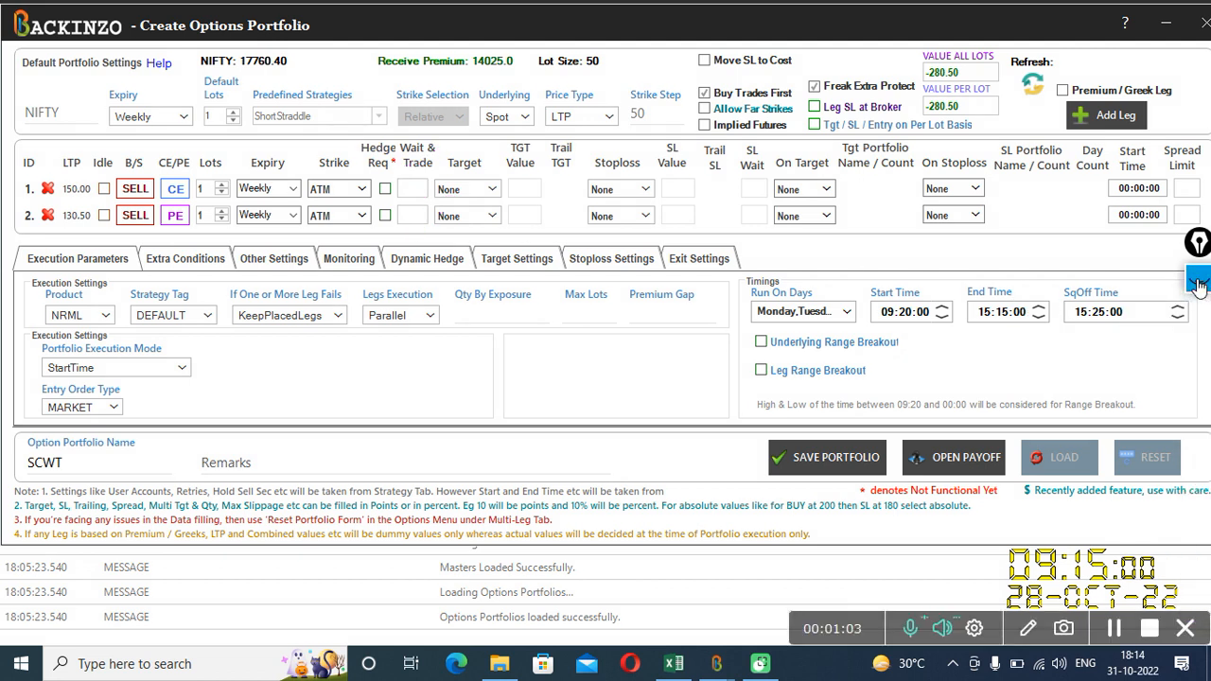
{"action": "mouse_move", "coordinate": [545, 212]}
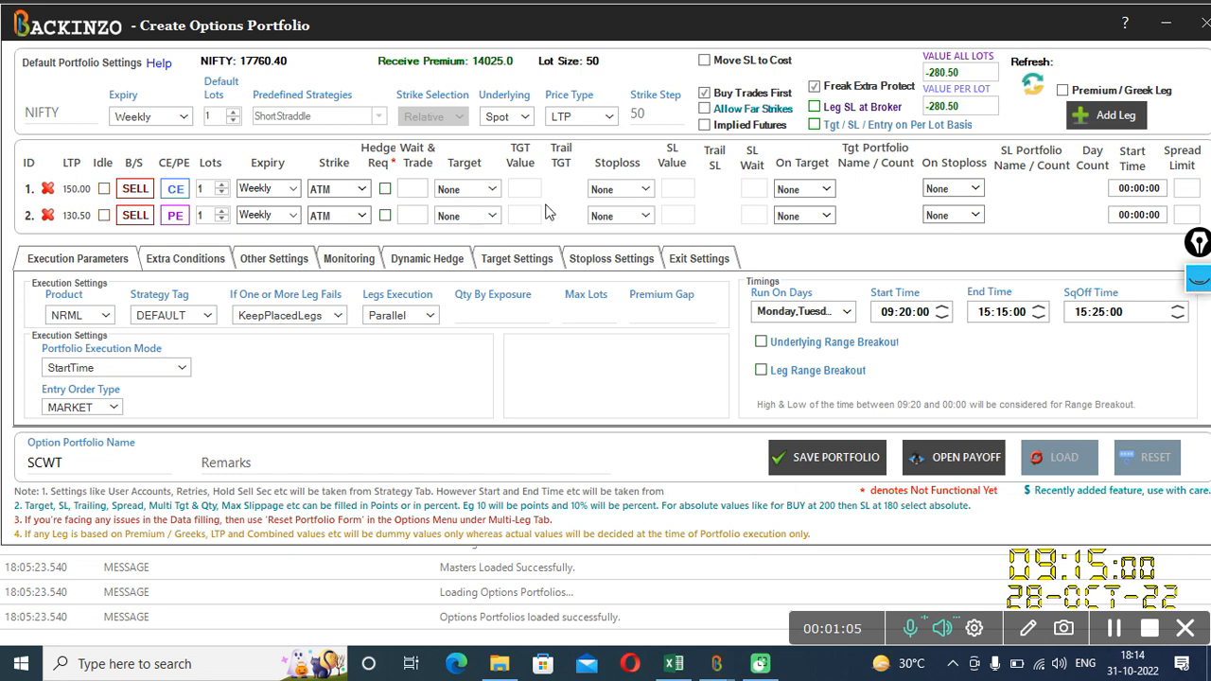
{"action": "mouse_move", "coordinate": [325, 240]}
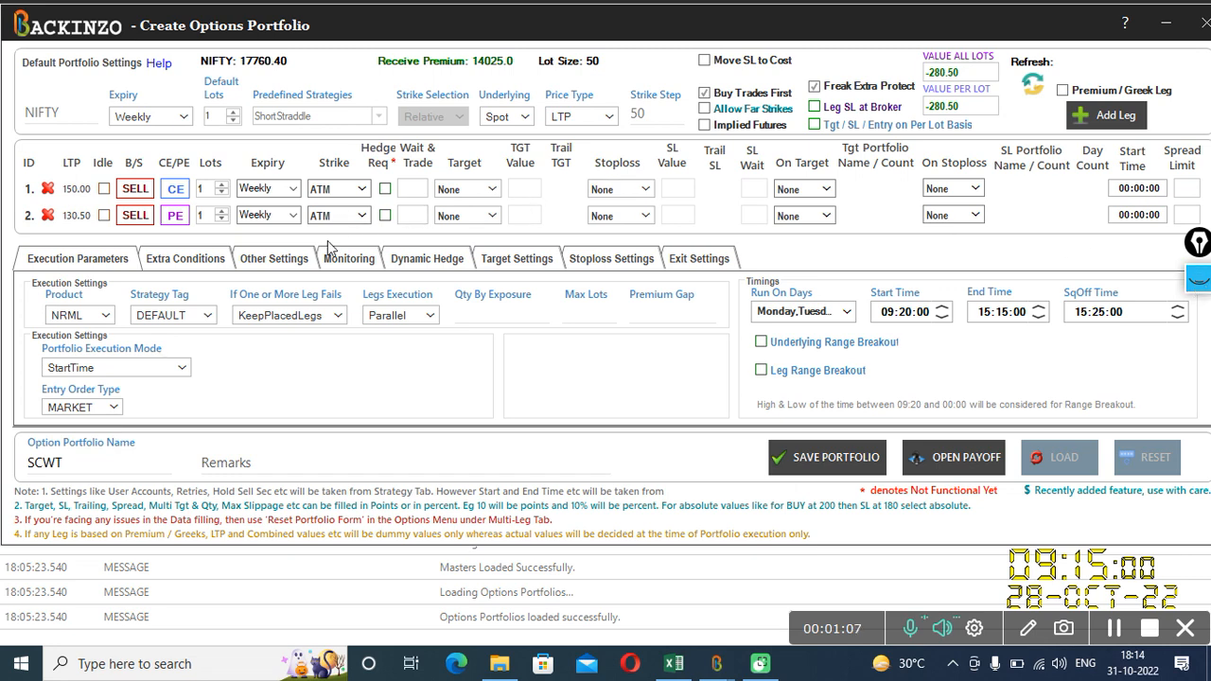
{"action": "mouse_move", "coordinate": [360, 261]}
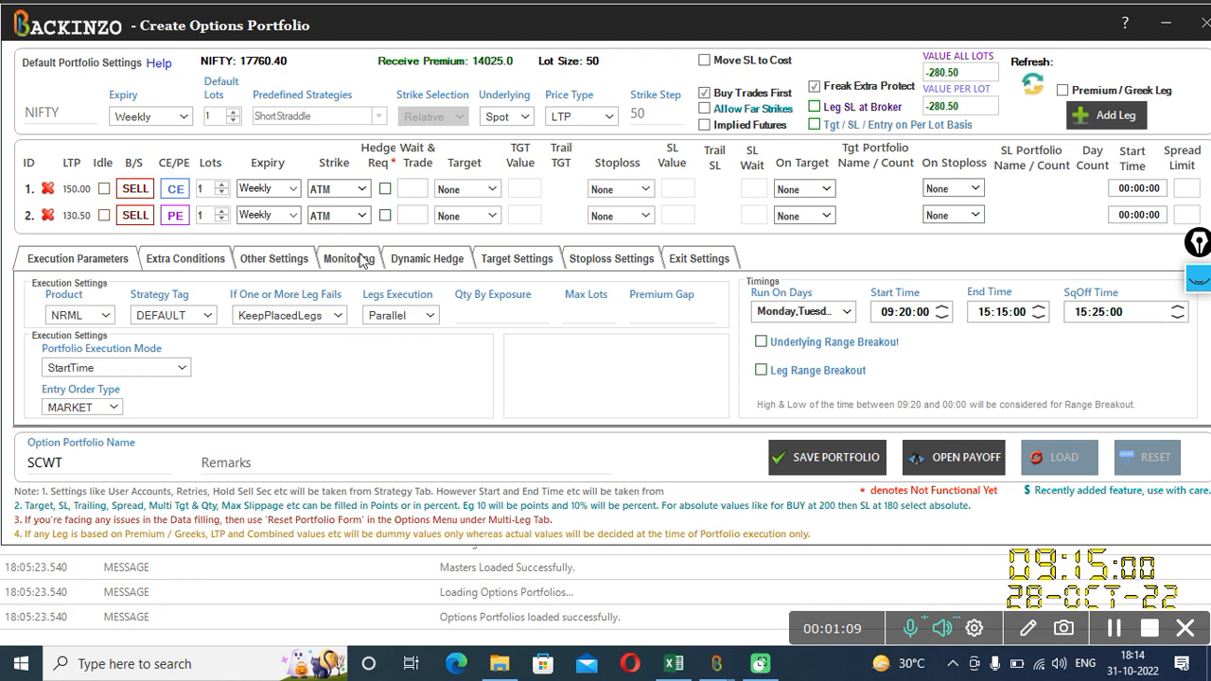
Enter -10 as the Combined Wait & Trade Value in the SCWT portfolio's monitoring settings.
{"action": "left_click", "coordinate": [348, 257]}
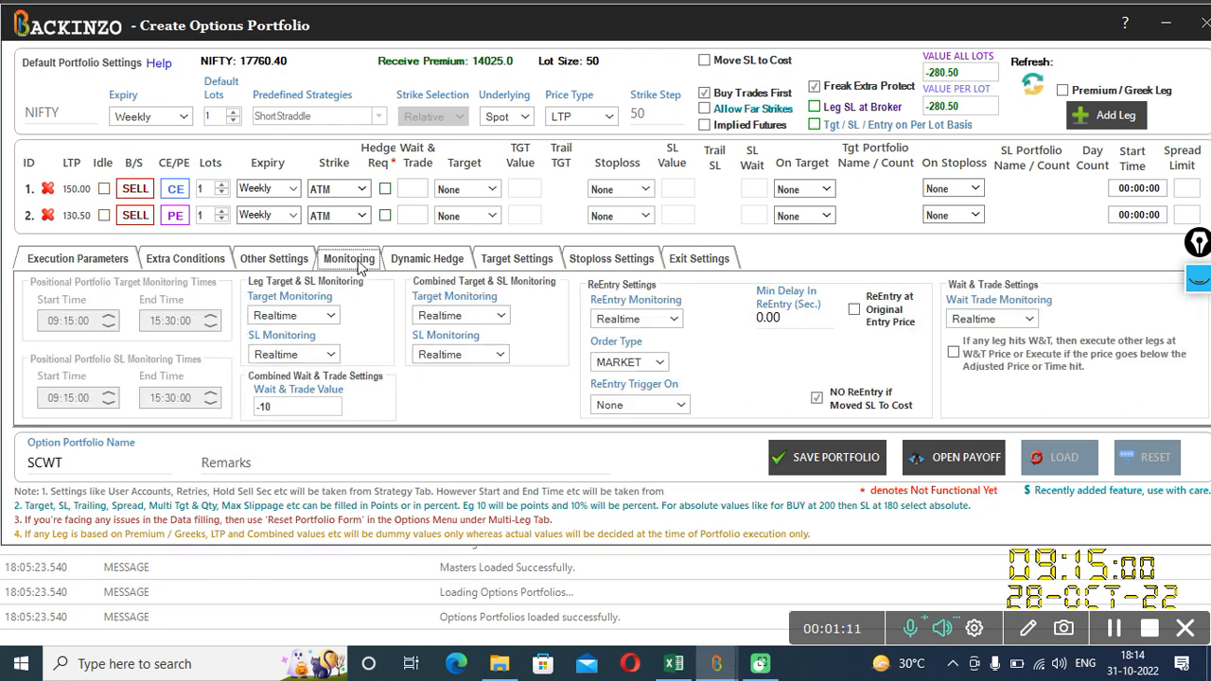
{"action": "mouse_move", "coordinate": [350, 287]}
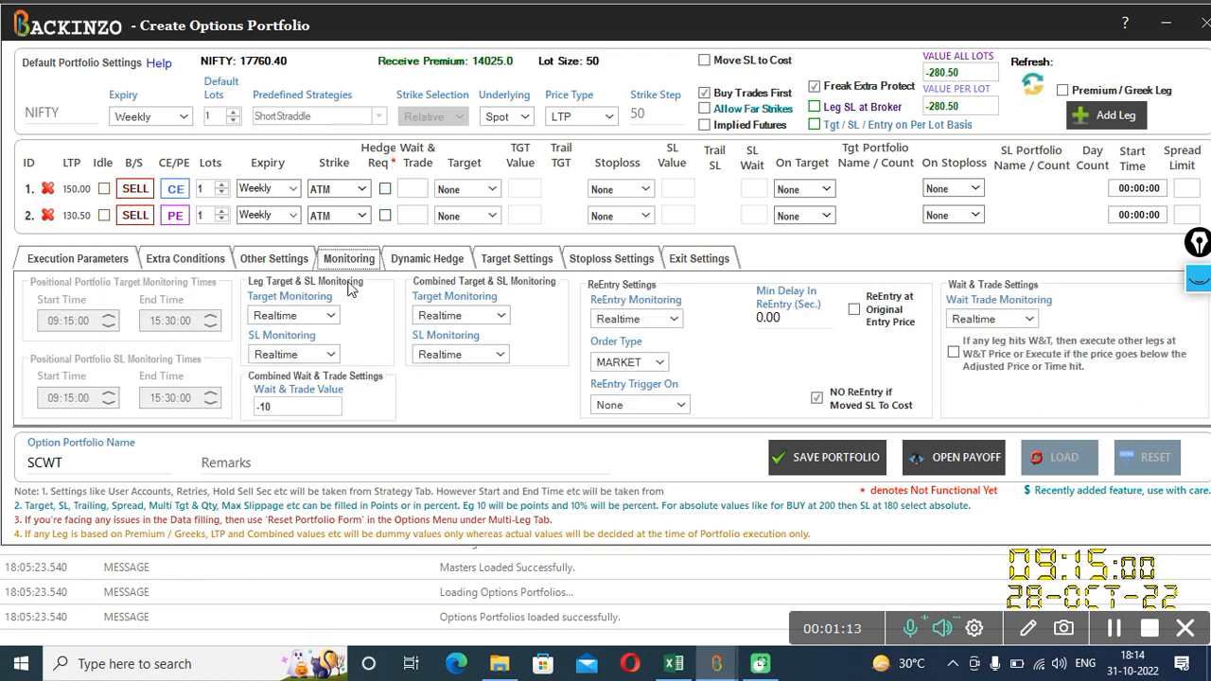
{"action": "mouse_move", "coordinate": [268, 394]}
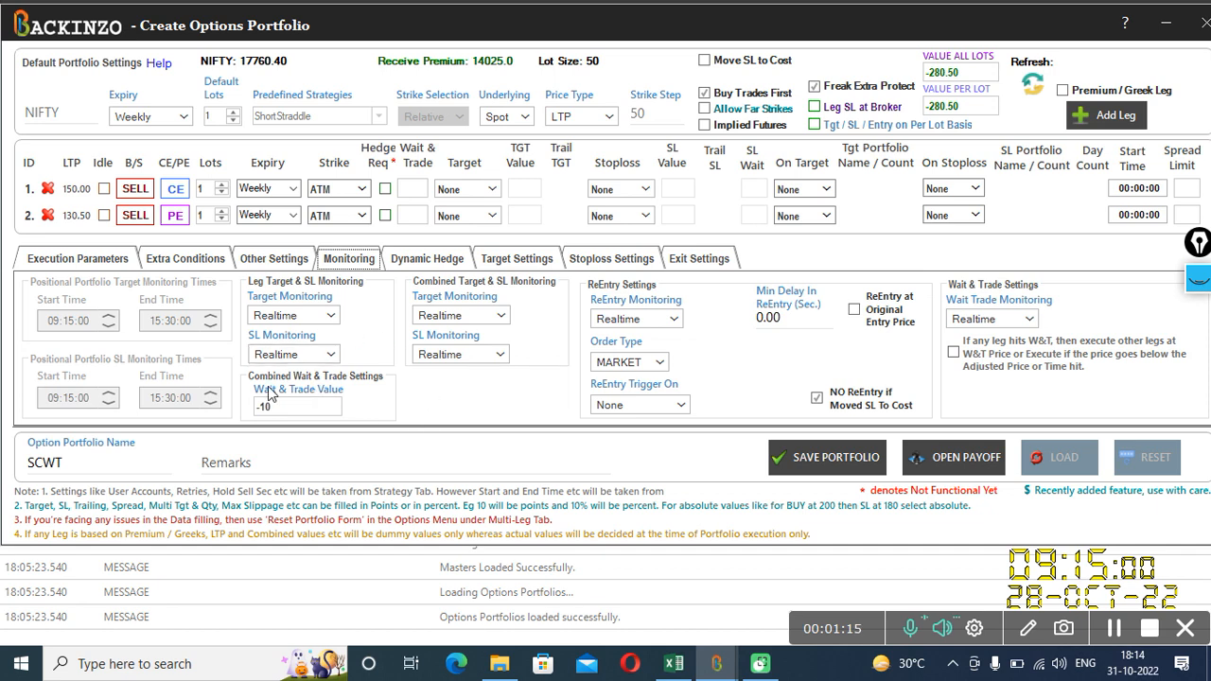
{"action": "mouse_move", "coordinate": [376, 392]}
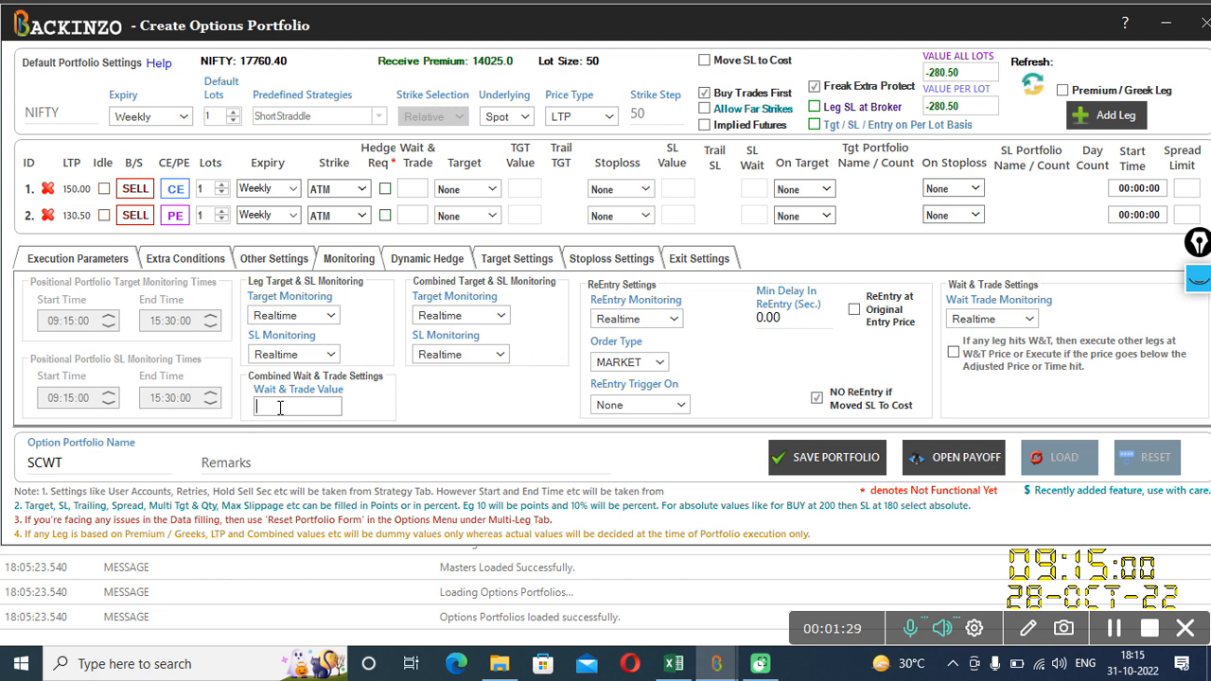
{"action": "type", "text": "-10"}
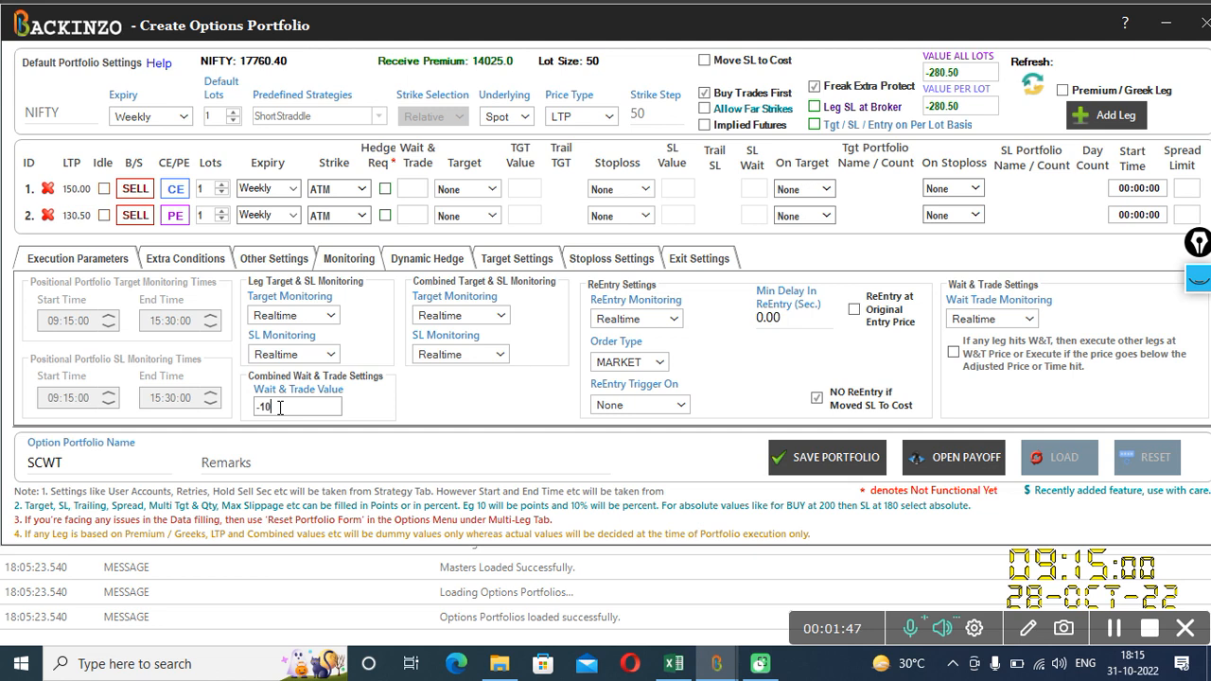
{"action": "mouse_move", "coordinate": [91, 272]}
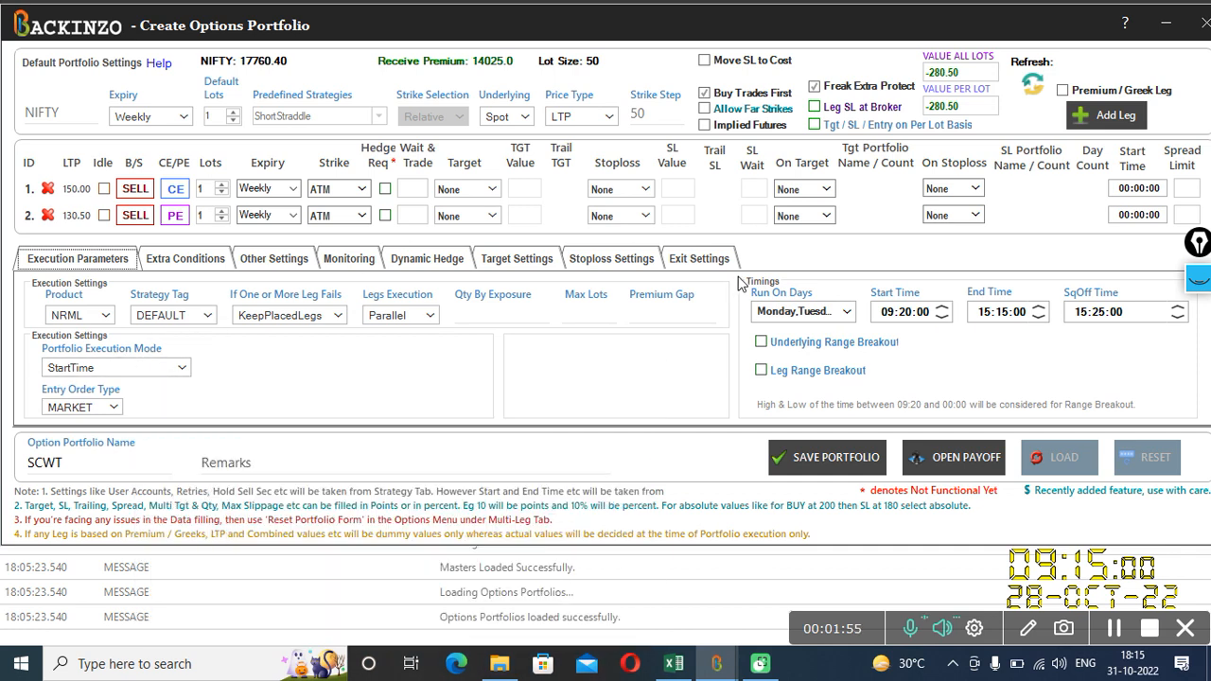
{"action": "mouse_move", "coordinate": [878, 284]}
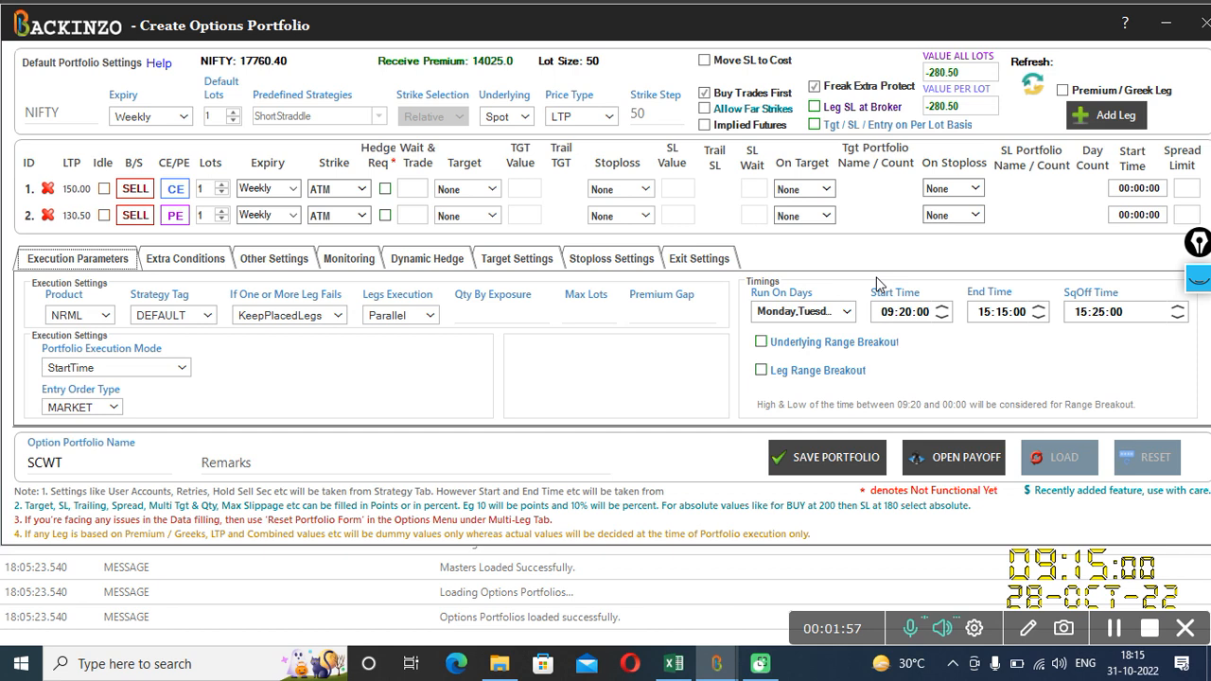
Return to the monitoring settings showing the combined wait-and-trade value of -10.
{"action": "left_click", "coordinate": [348, 258]}
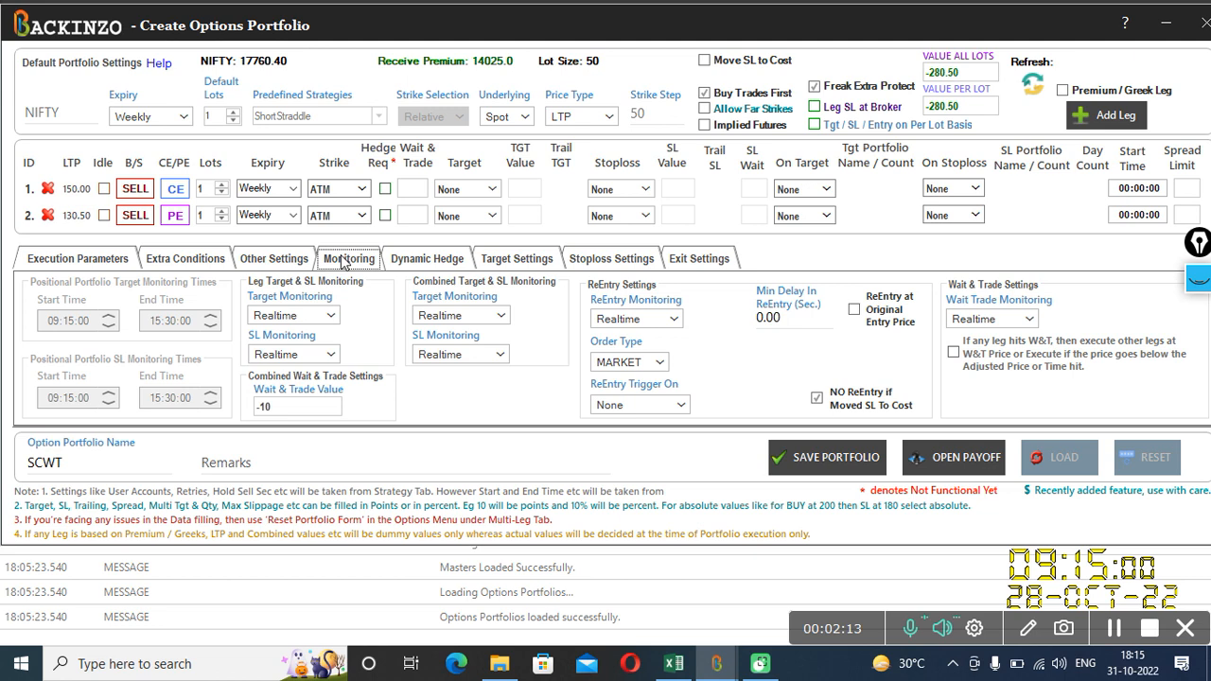
{"action": "mouse_move", "coordinate": [28, 200]}
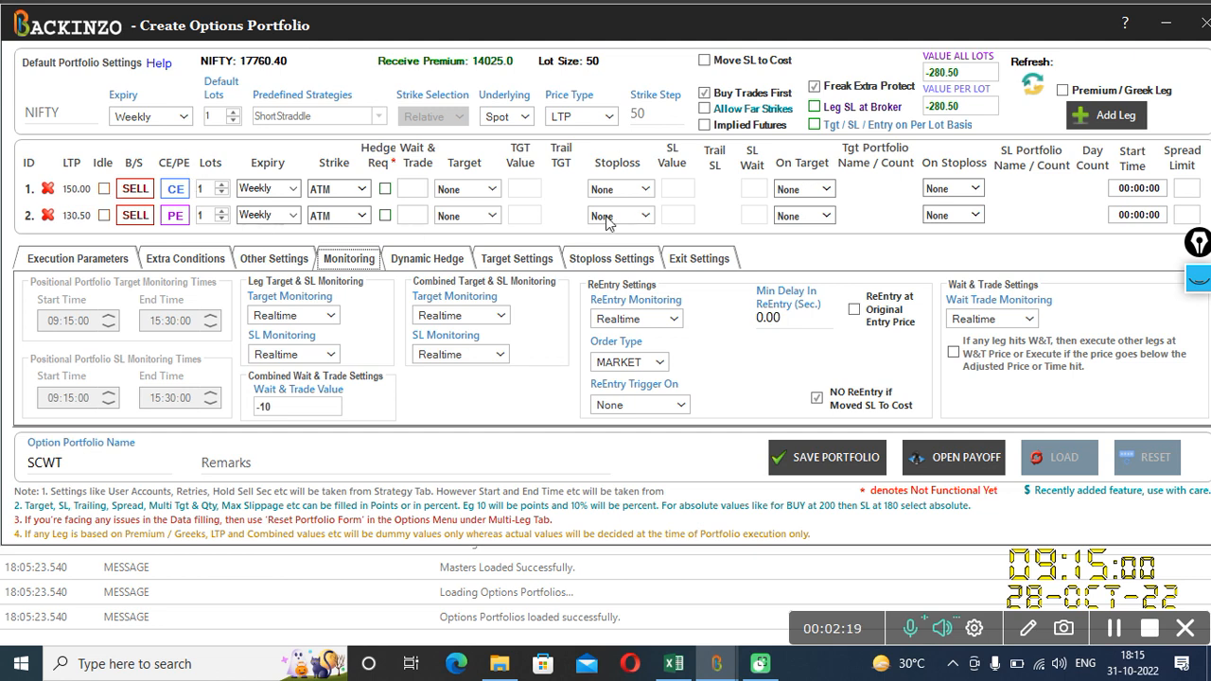
{"action": "mouse_move", "coordinate": [72, 198]}
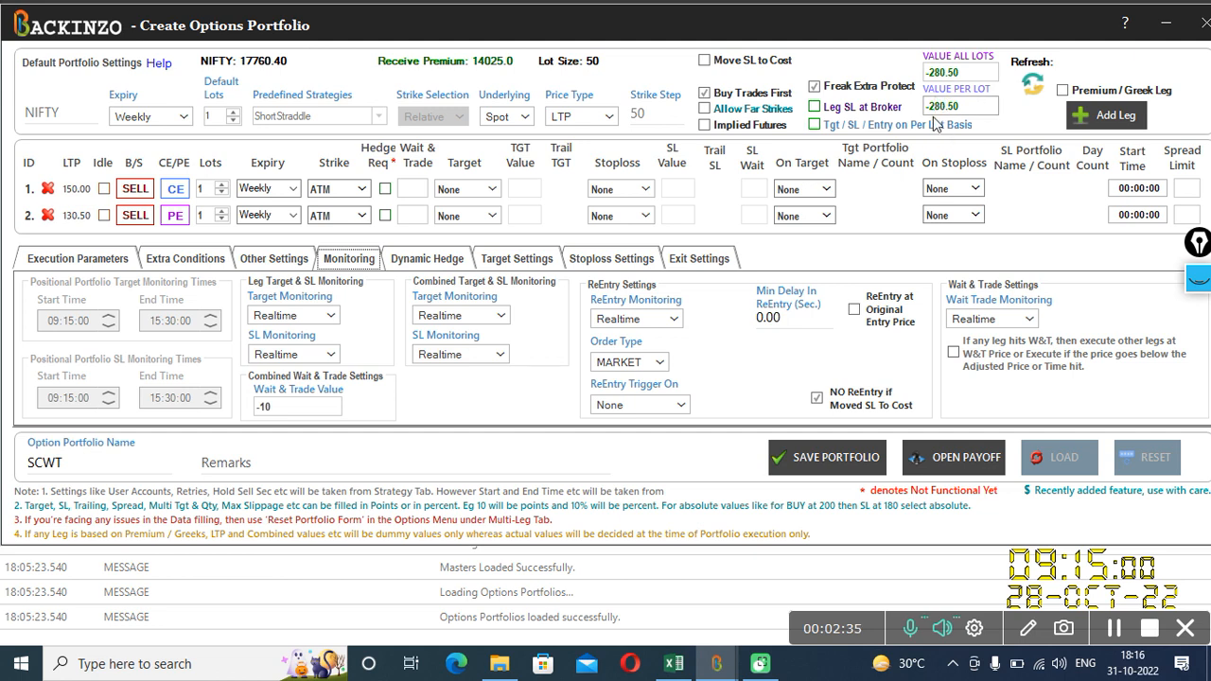
{"action": "mouse_move", "coordinate": [958, 106]}
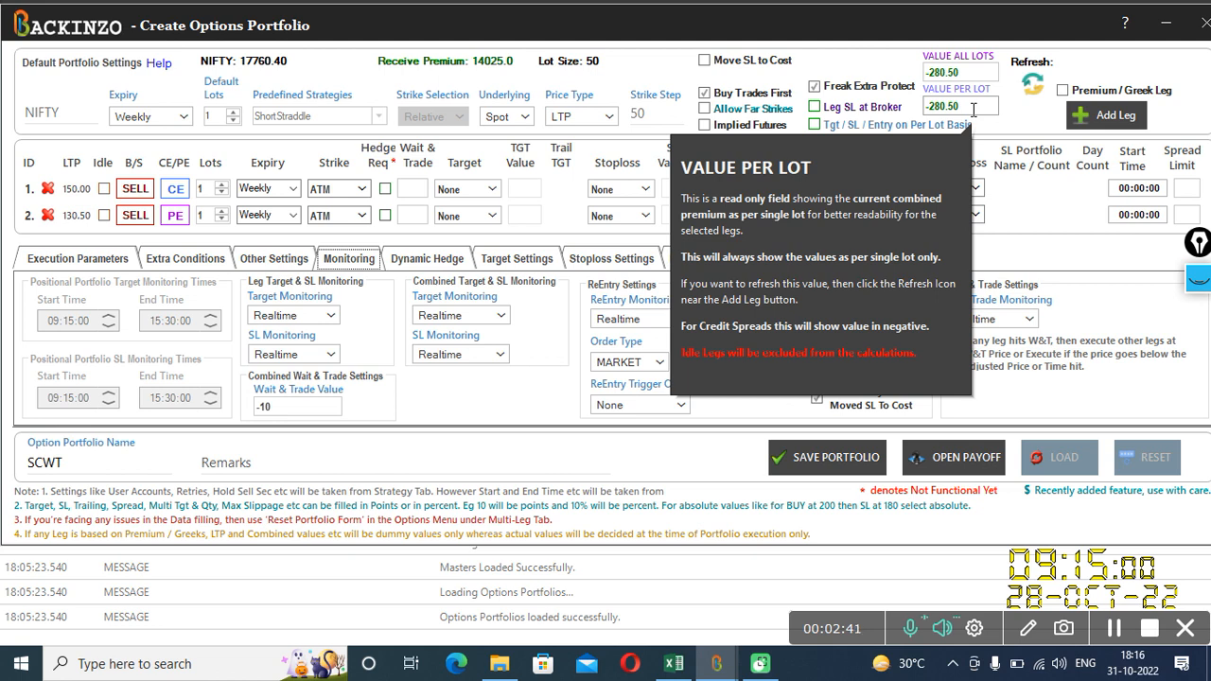
{"action": "mouse_move", "coordinate": [1003, 132]}
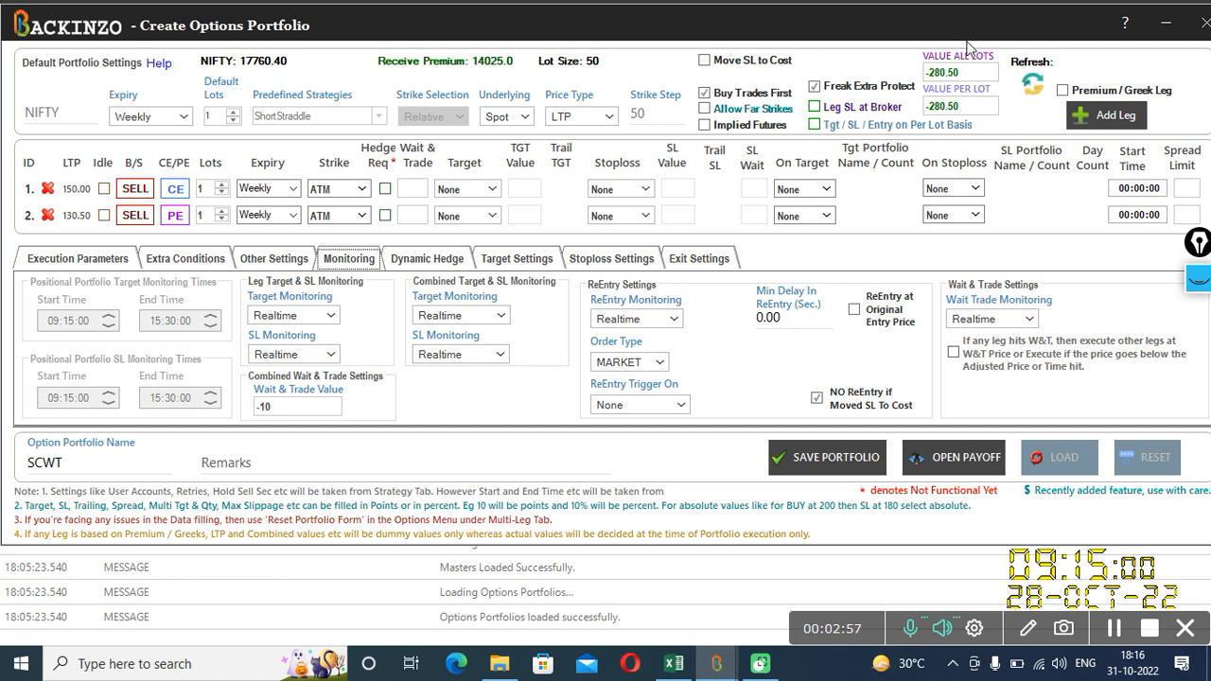
{"action": "mouse_move", "coordinate": [539, 46]}
{"action": "type", "text": "0"}
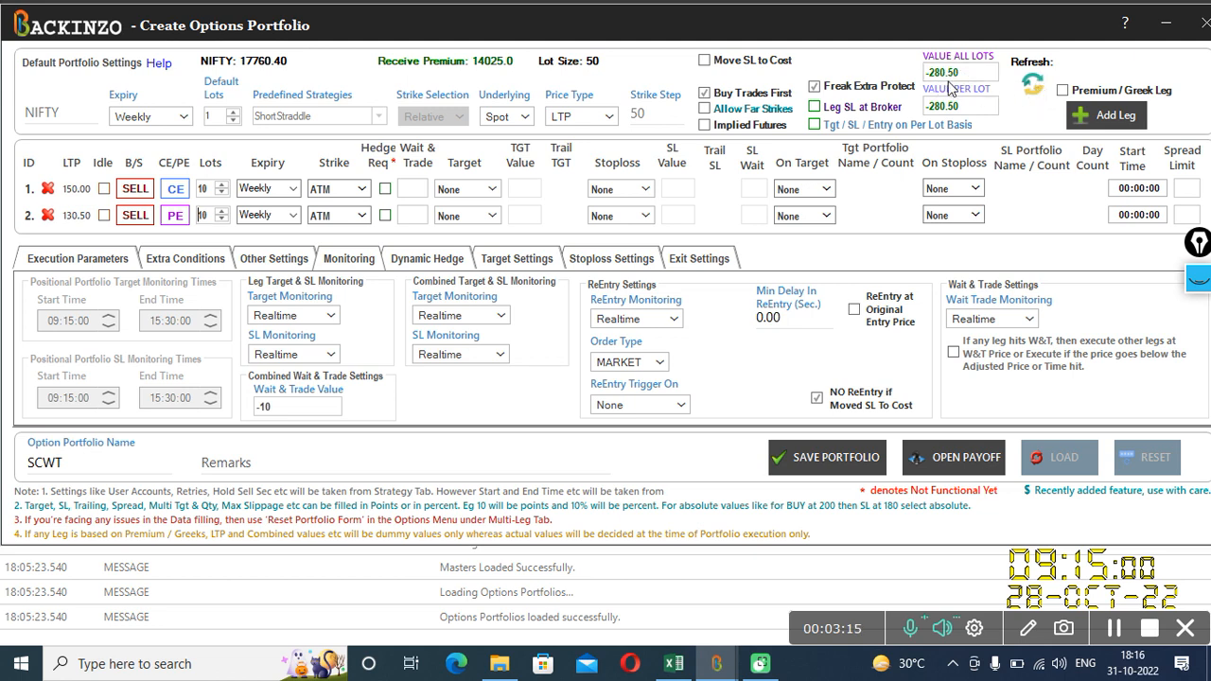
{"action": "mouse_move", "coordinate": [954, 83]}
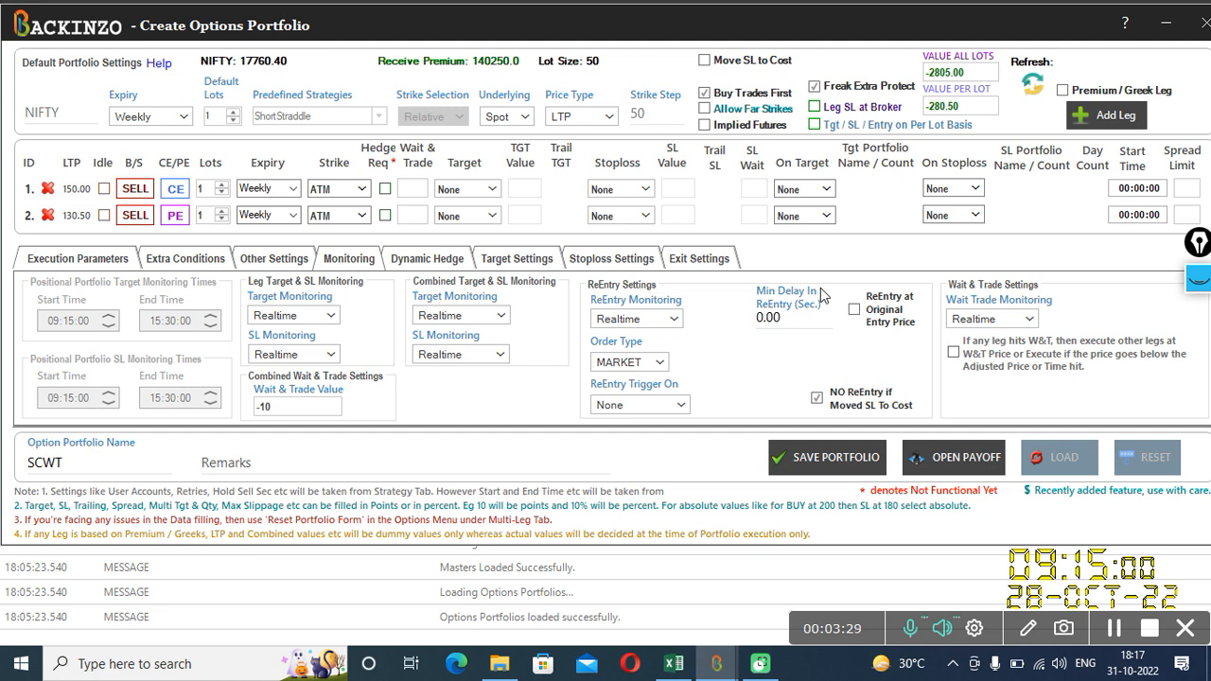
{"action": "mouse_move", "coordinate": [271, 433]}
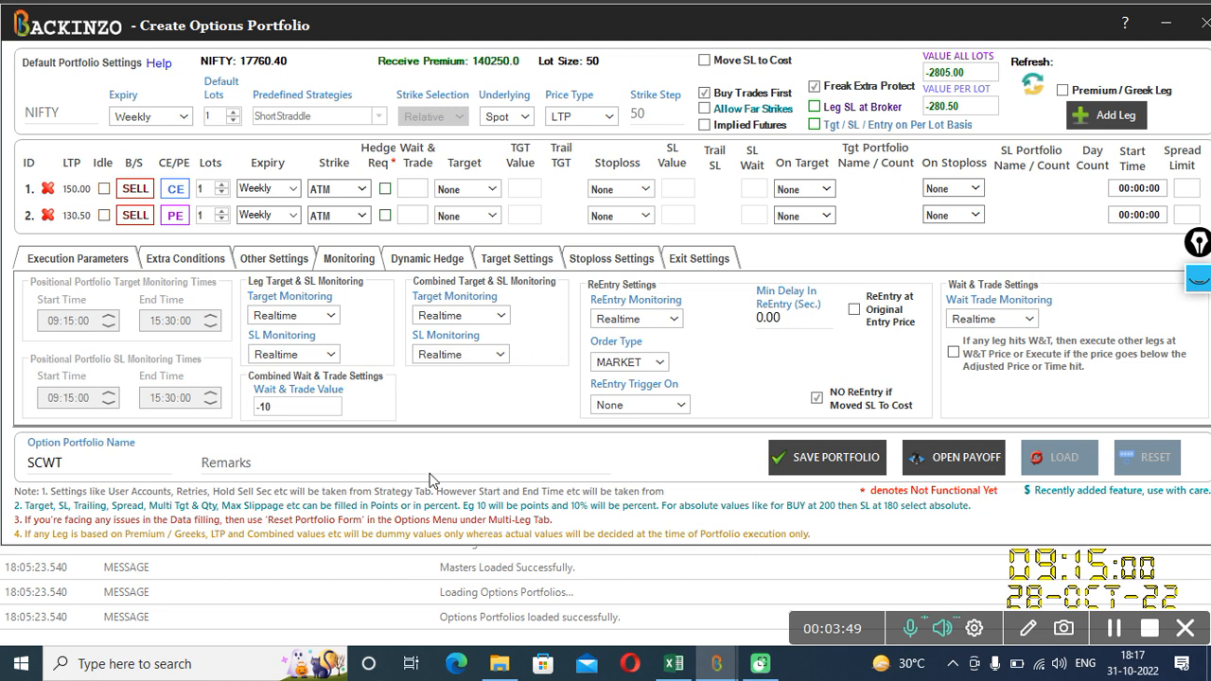
Save the portfolio and accept the 'Options Portfolio Were Modified!' notice.
{"action": "left_click", "coordinate": [826, 456]}
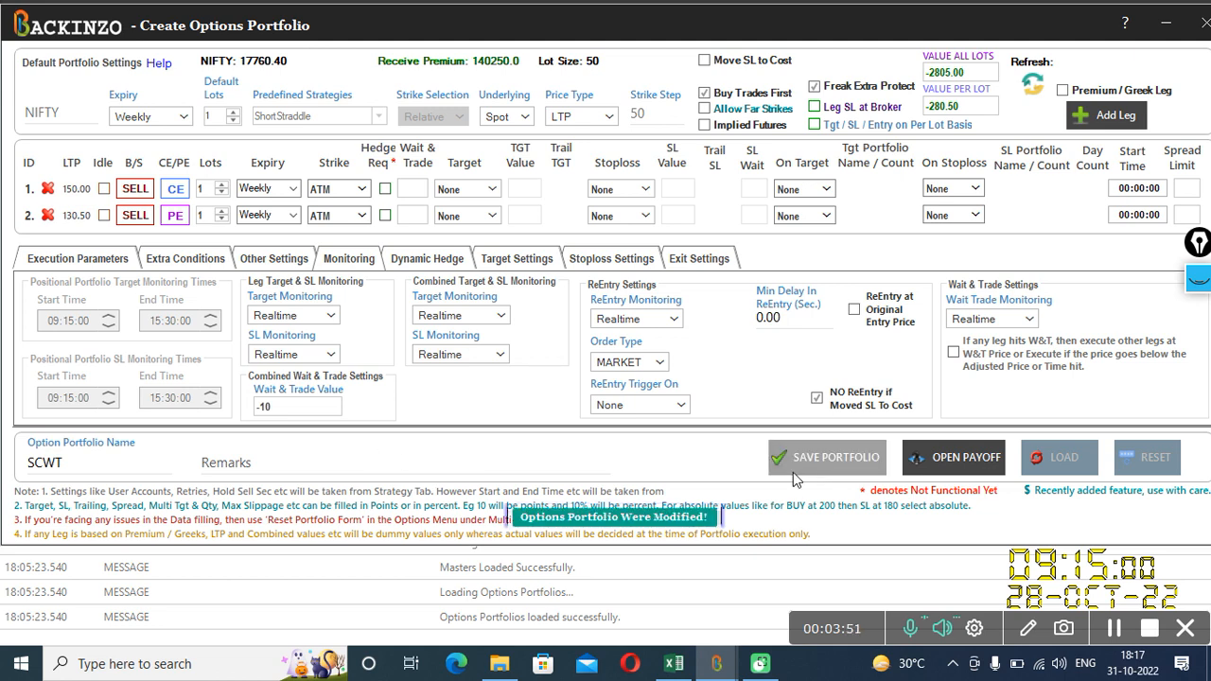
{"action": "left_click", "coordinate": [825, 456]}
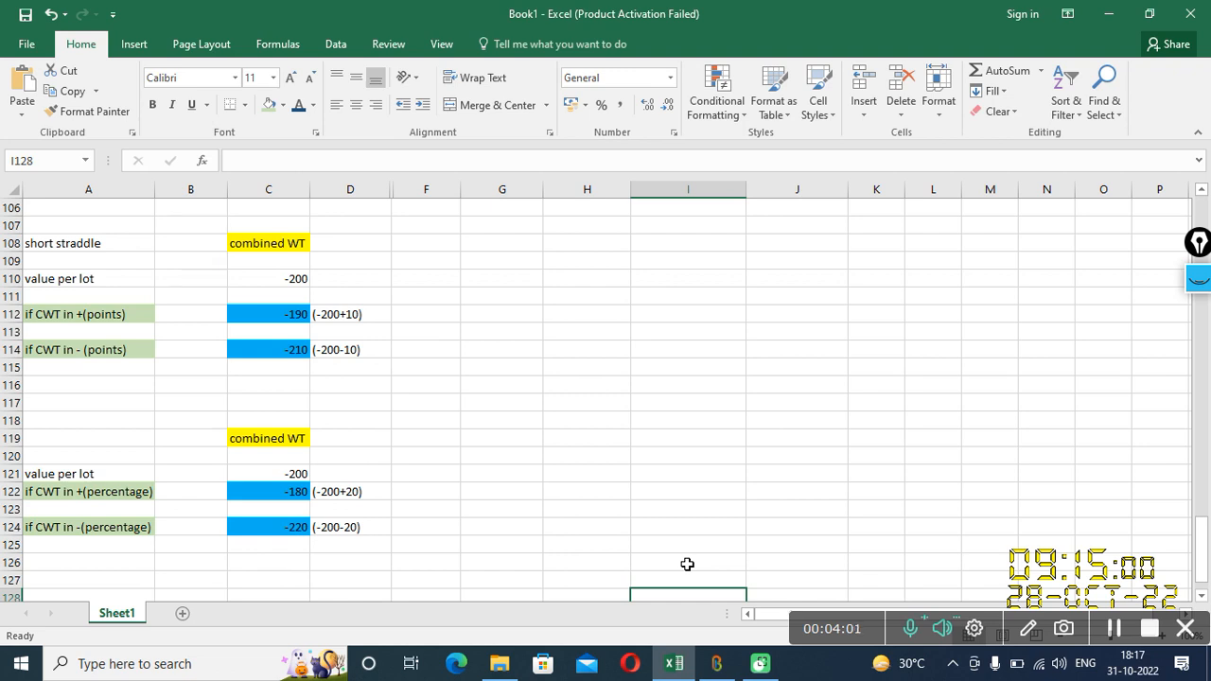
{"action": "mouse_move", "coordinate": [189, 190]}
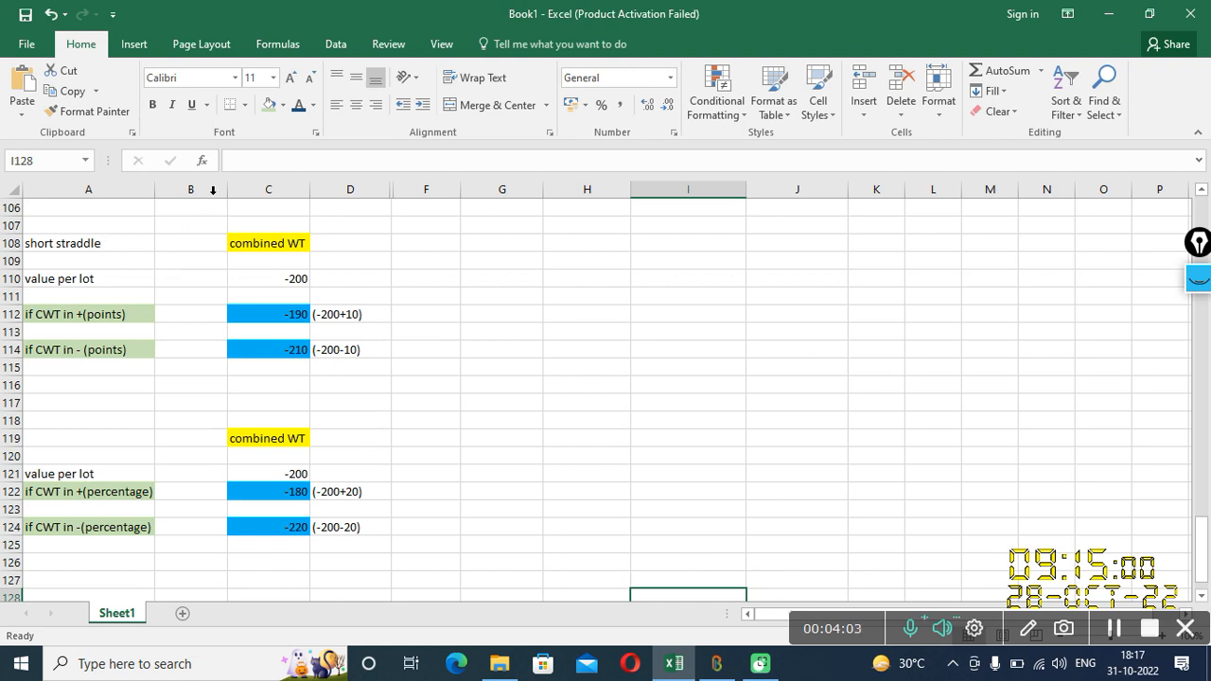
{"action": "mouse_move", "coordinate": [132, 295]}
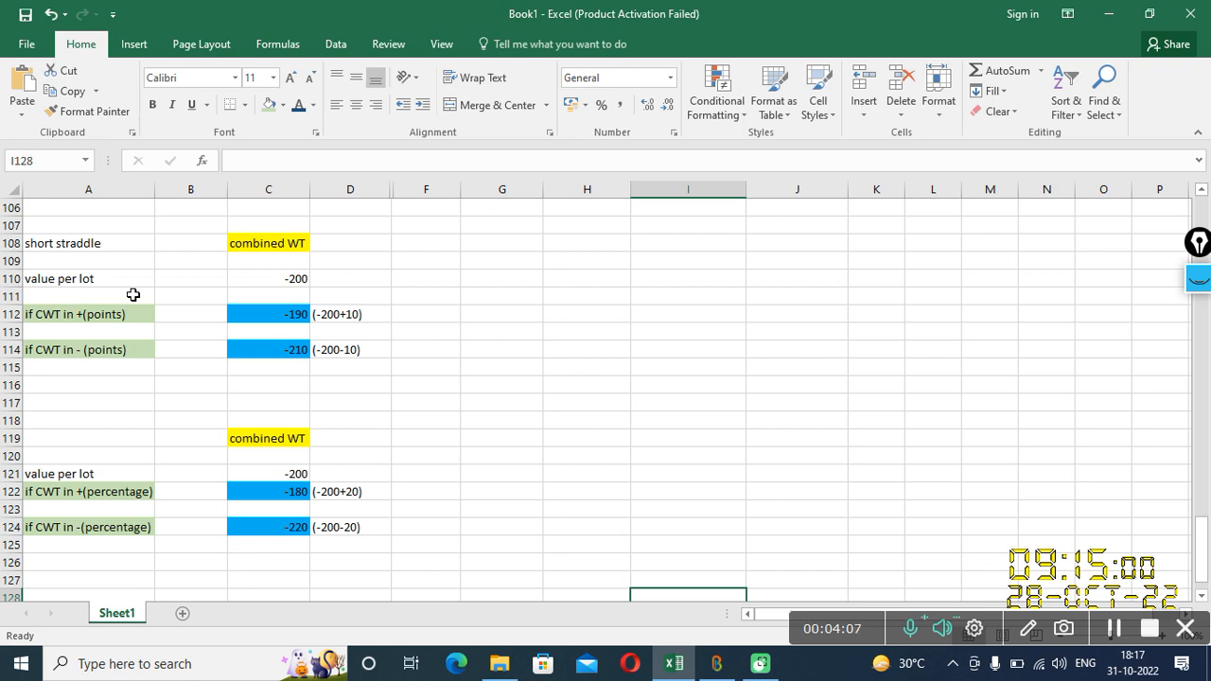
{"action": "mouse_move", "coordinate": [268, 259]}
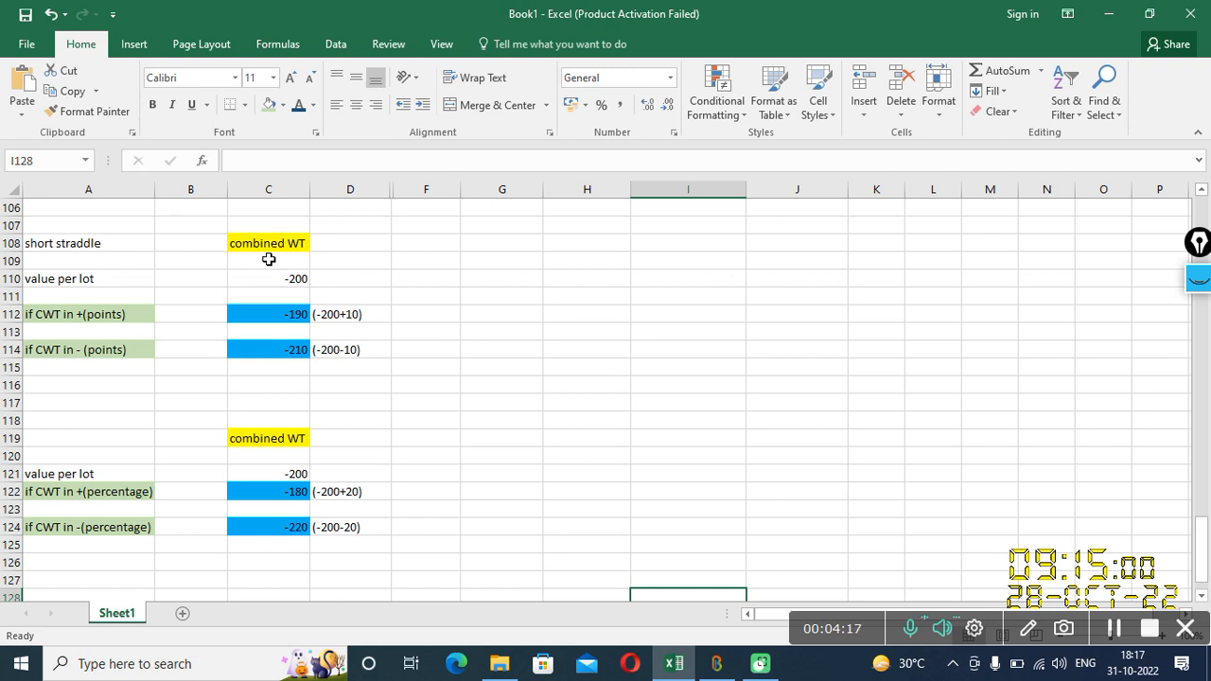
{"action": "mouse_move", "coordinate": [57, 312]}
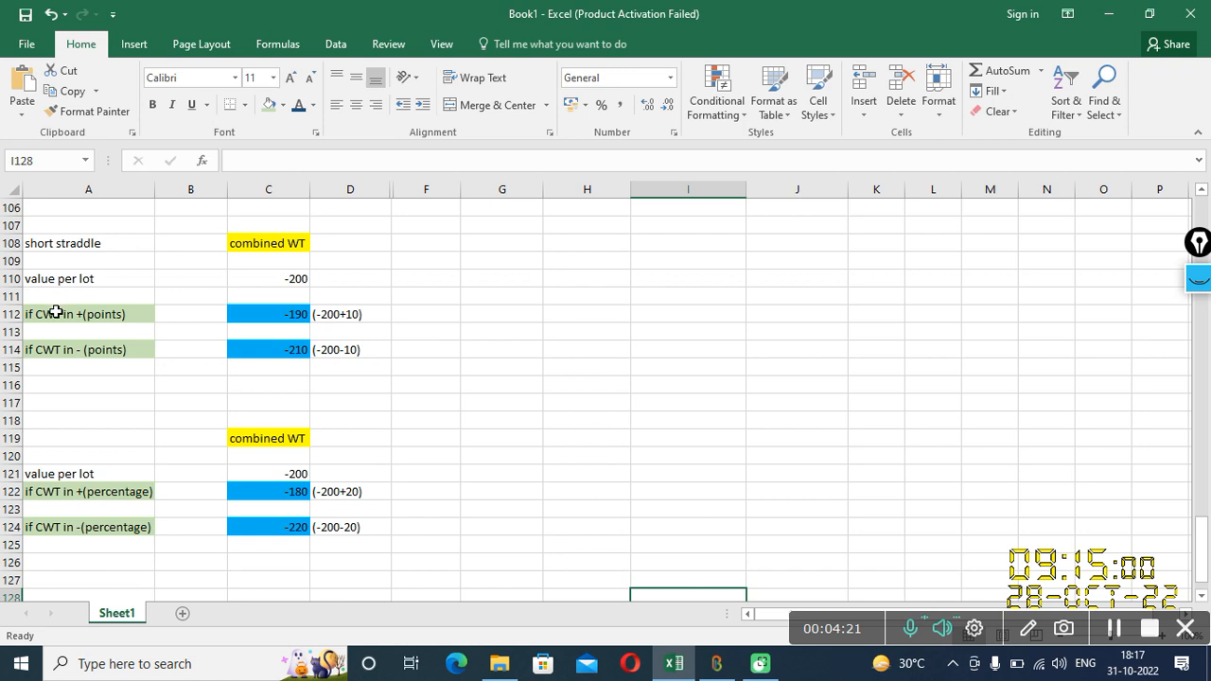
{"action": "mouse_move", "coordinate": [100, 325]}
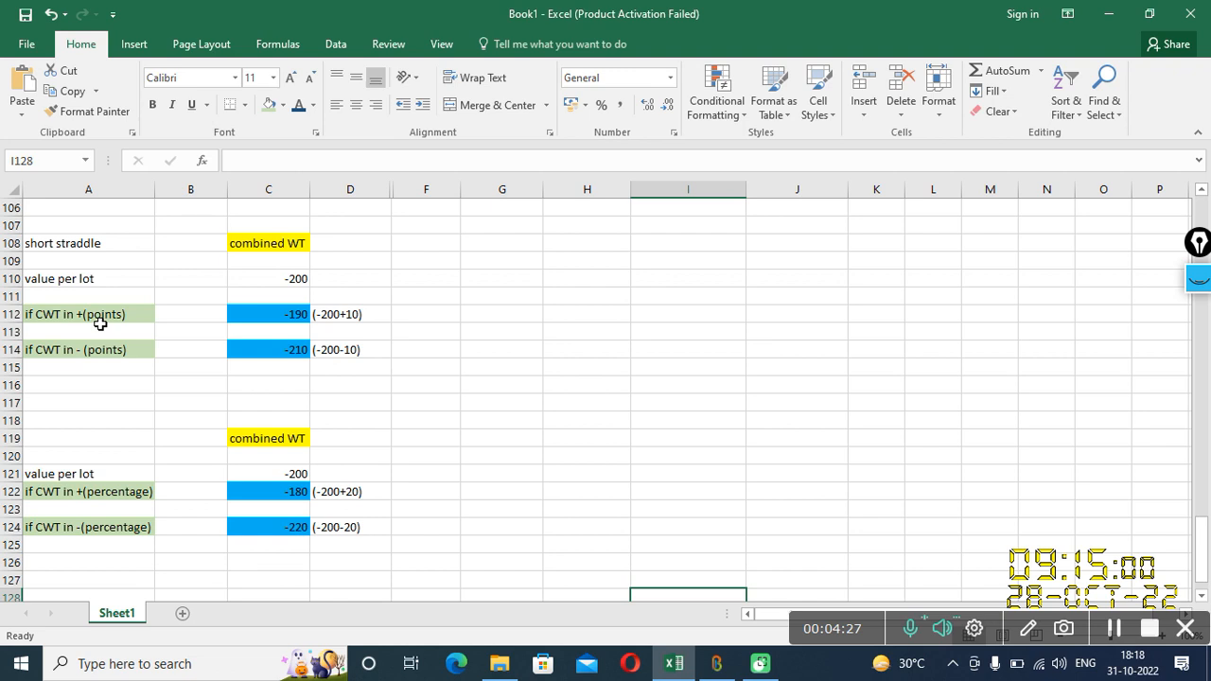
{"action": "mouse_move", "coordinate": [104, 515]}
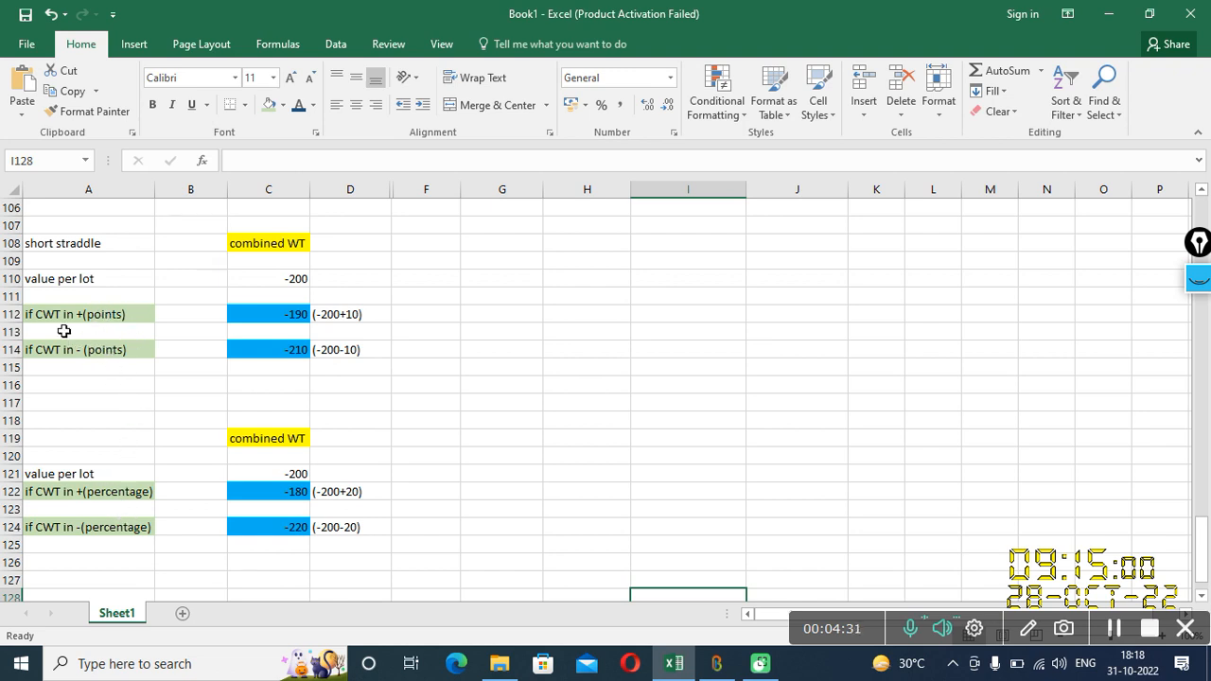
{"action": "mouse_move", "coordinate": [111, 321]}
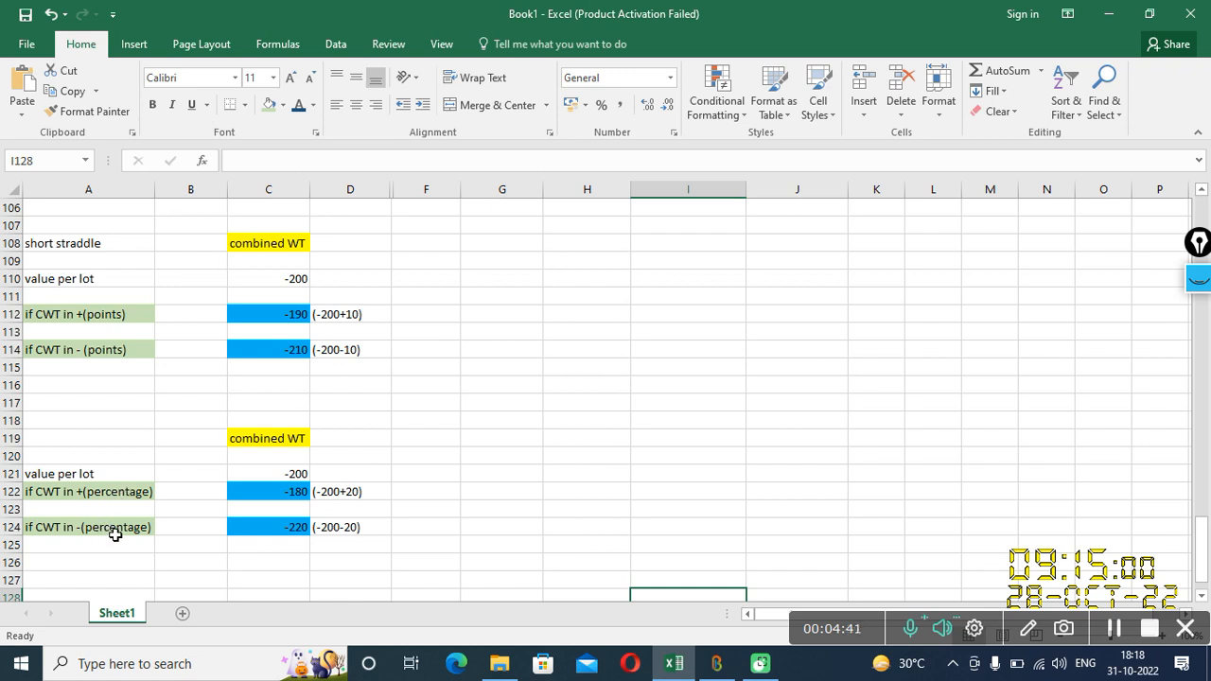
{"action": "mouse_move", "coordinate": [132, 314]}
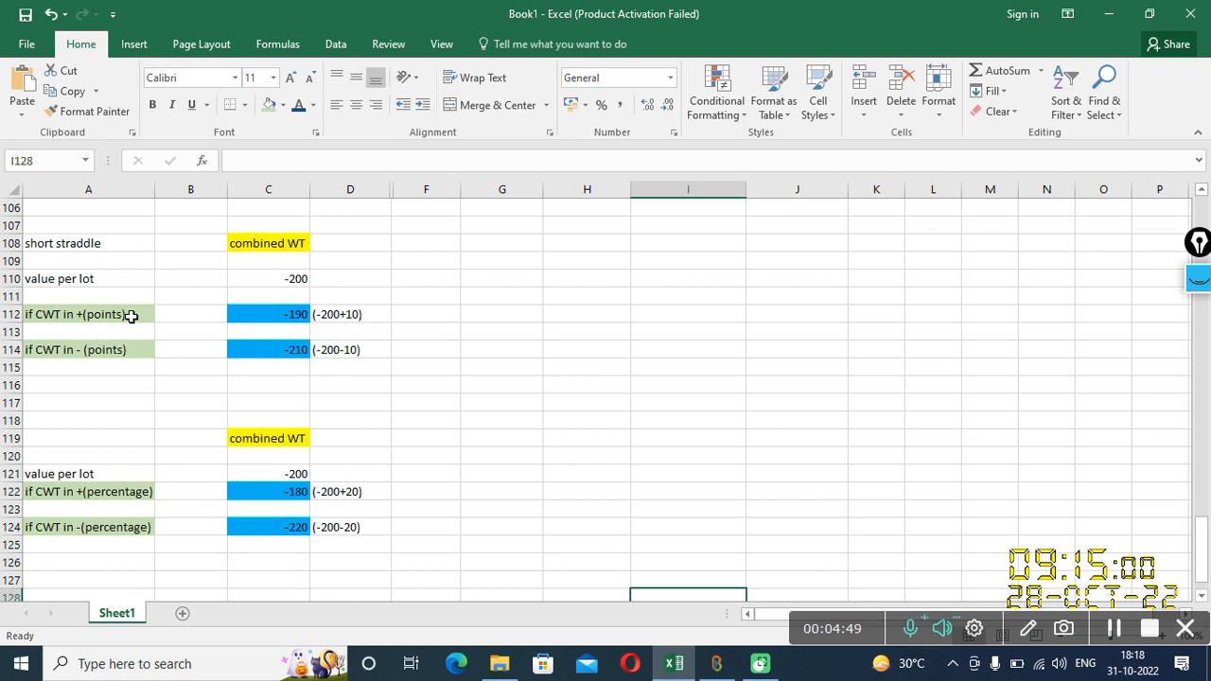
{"action": "left_click", "coordinate": [87, 350]}
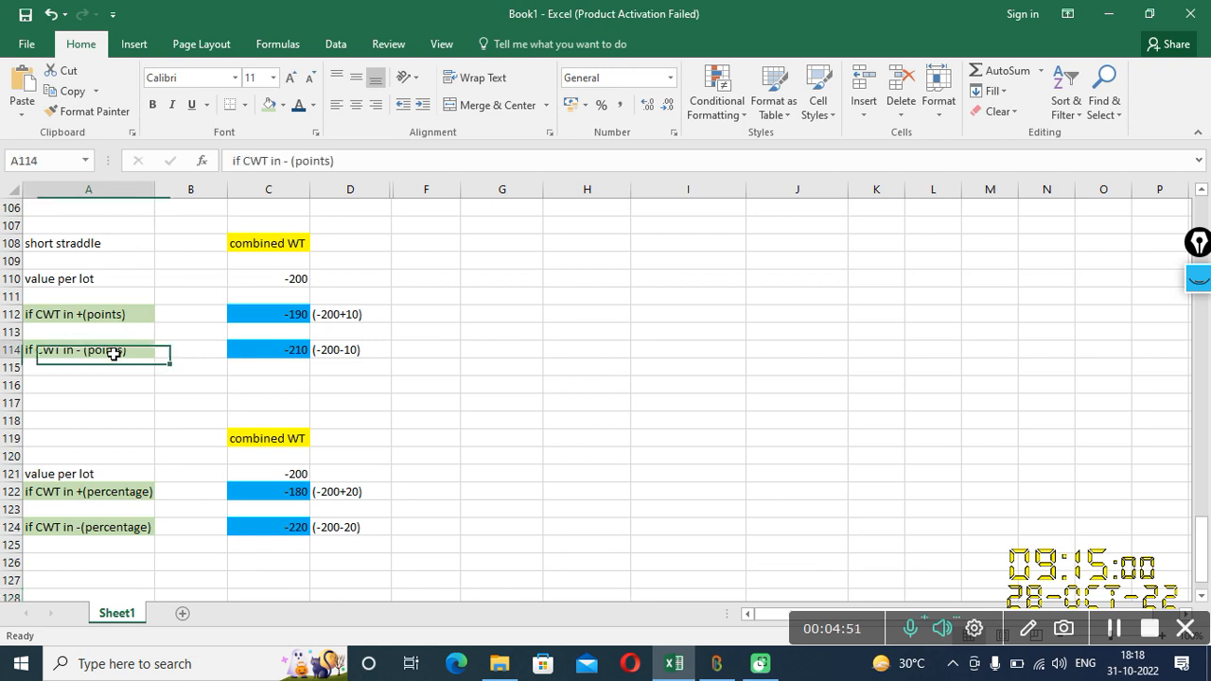
{"action": "left_click", "coordinate": [87, 348]}
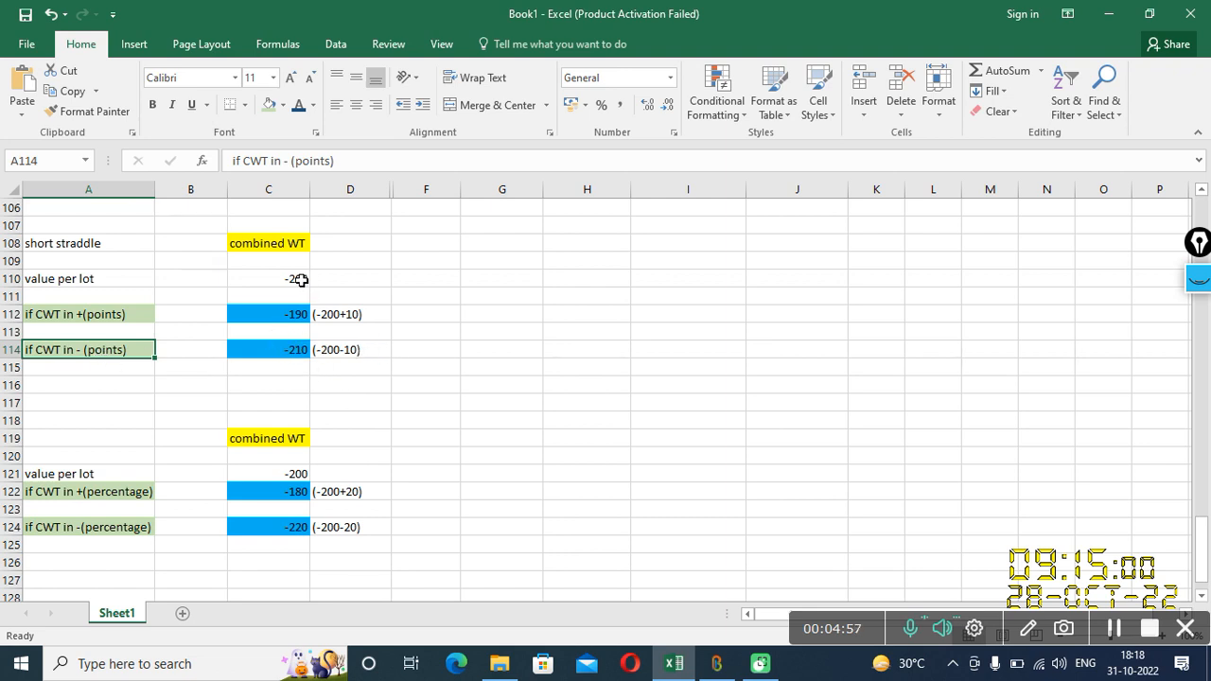
{"action": "left_click", "coordinate": [268, 278]}
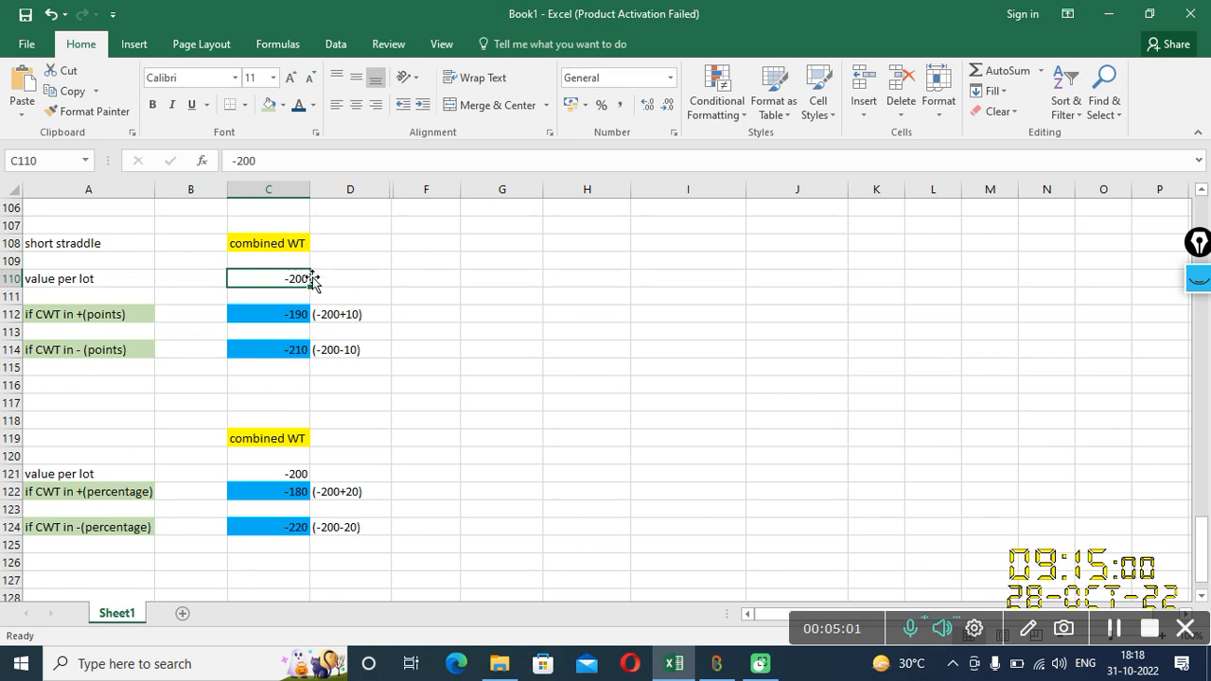
{"action": "mouse_move", "coordinate": [340, 348]}
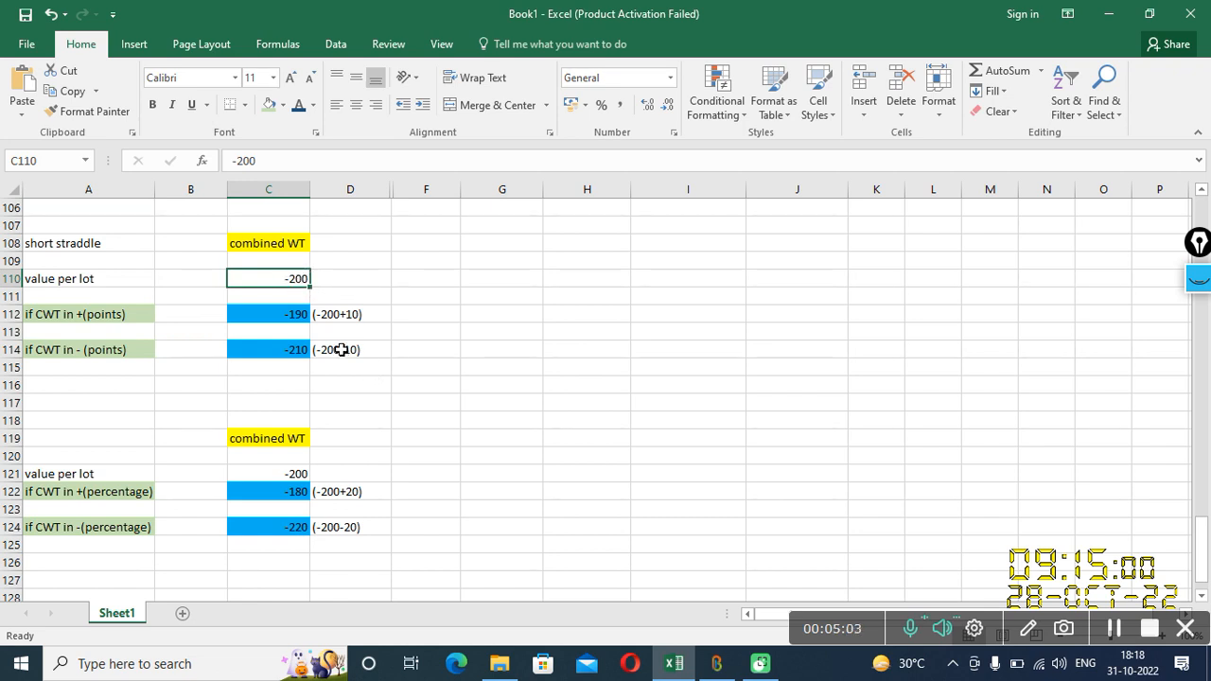
{"action": "left_click", "coordinate": [269, 348]}
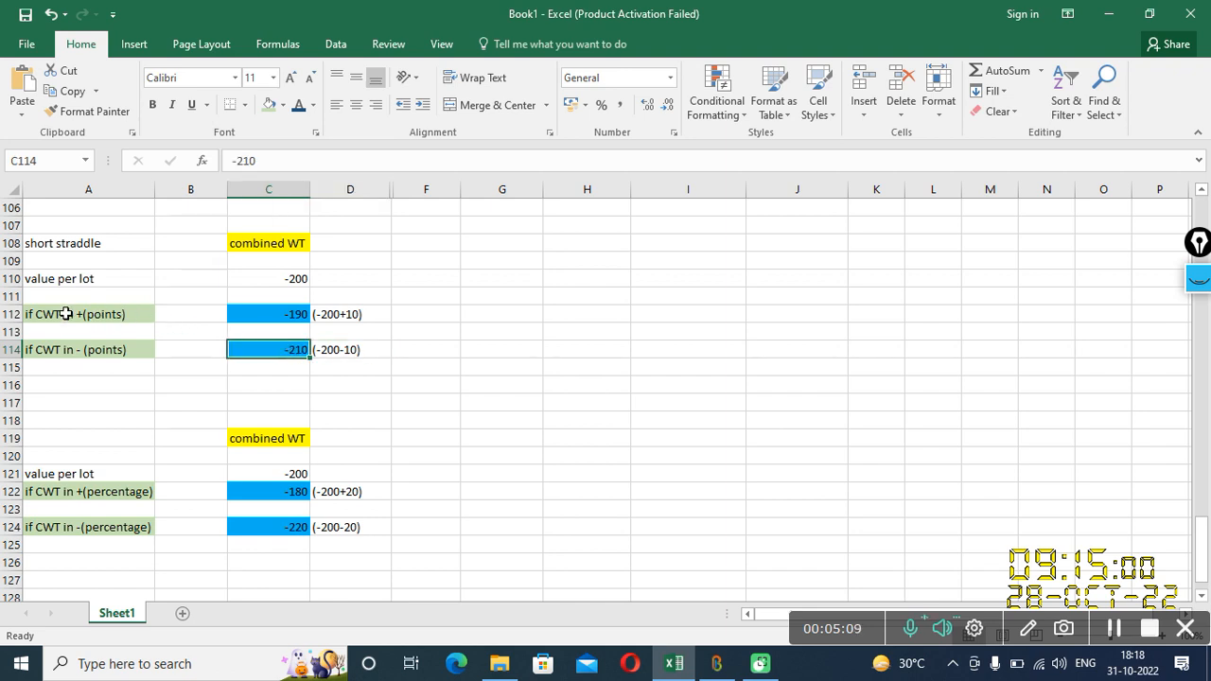
{"action": "left_click", "coordinate": [87, 314]}
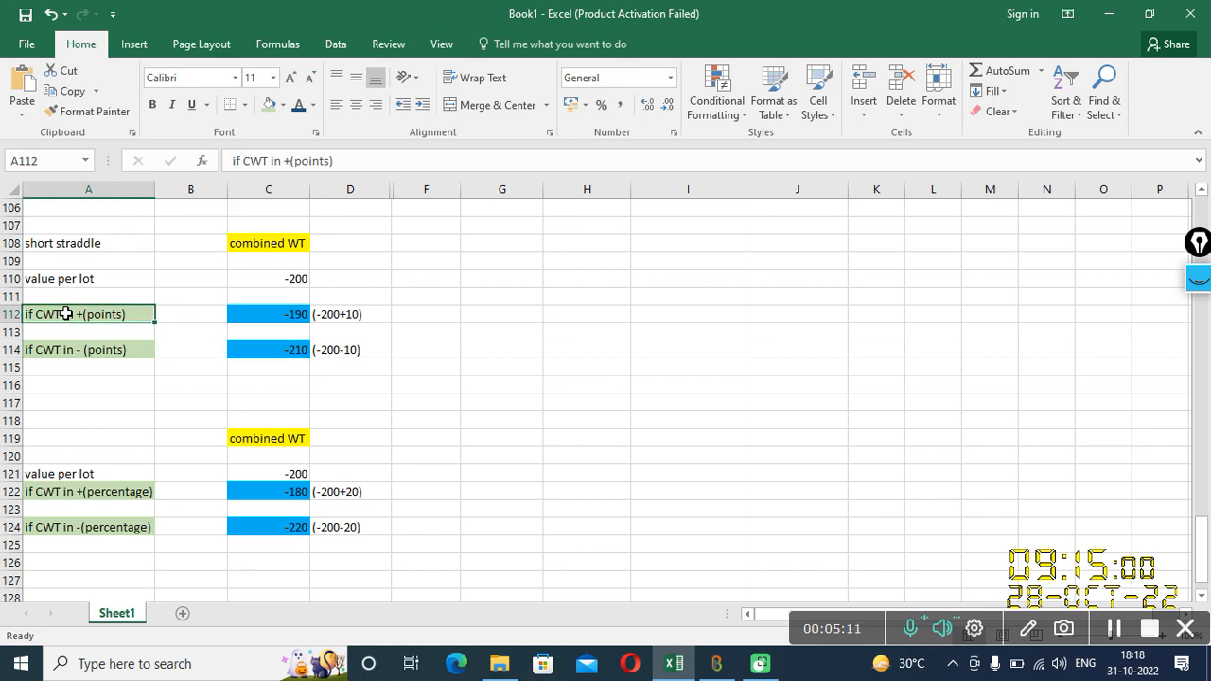
{"action": "left_click", "coordinate": [350, 314]}
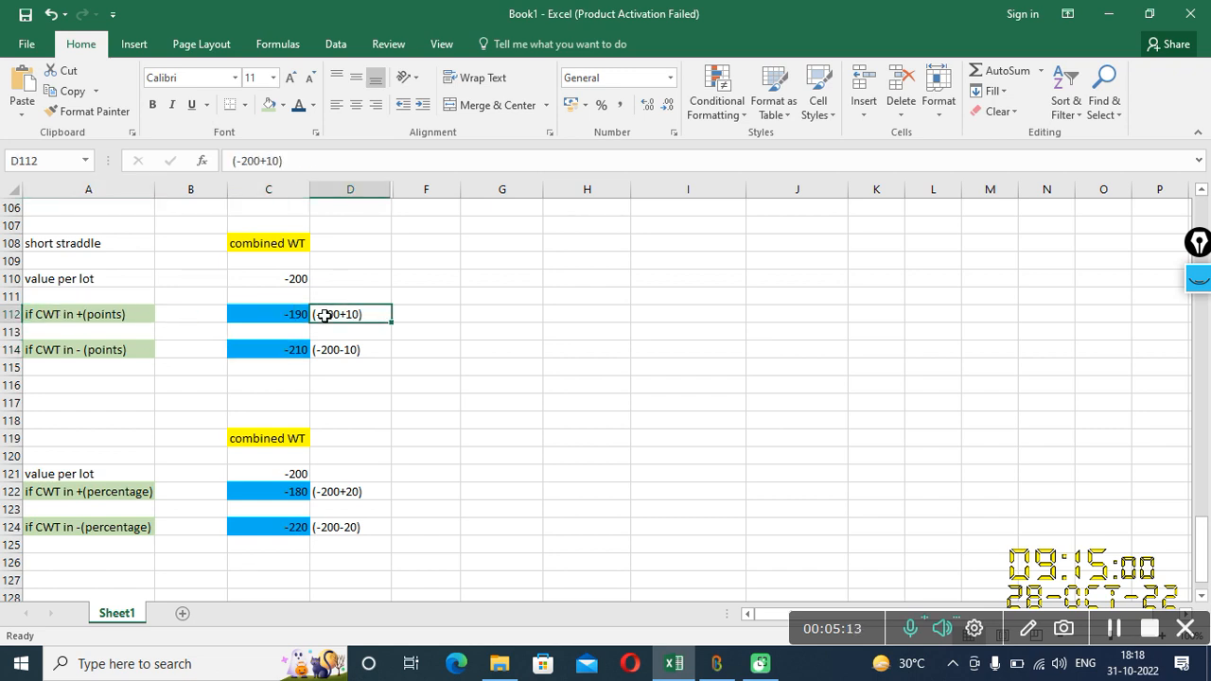
{"action": "left_click", "coordinate": [269, 314]}
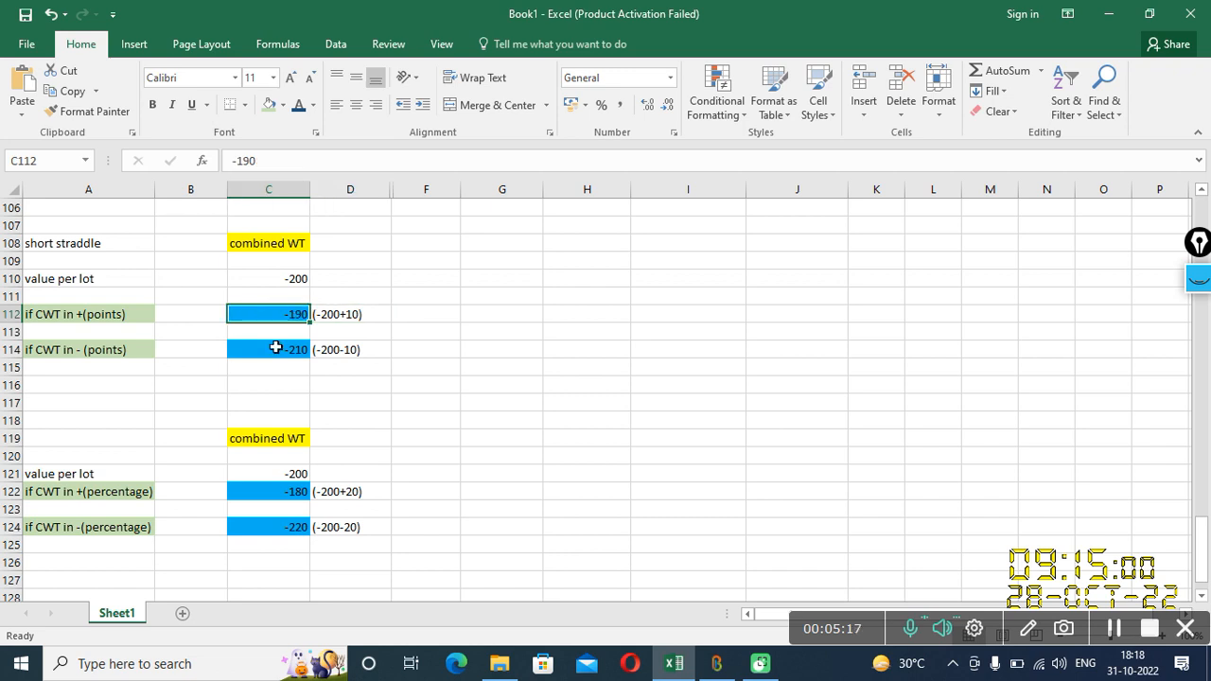
{"action": "mouse_move", "coordinate": [136, 497]}
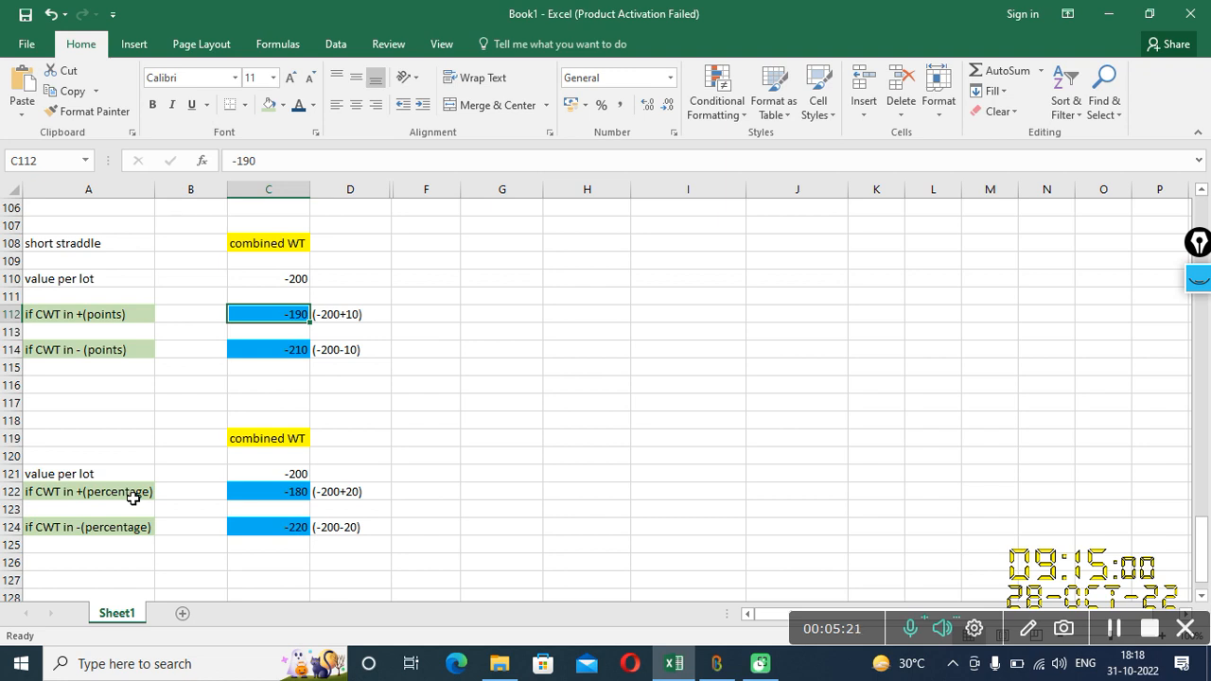
{"action": "mouse_move", "coordinate": [98, 496]}
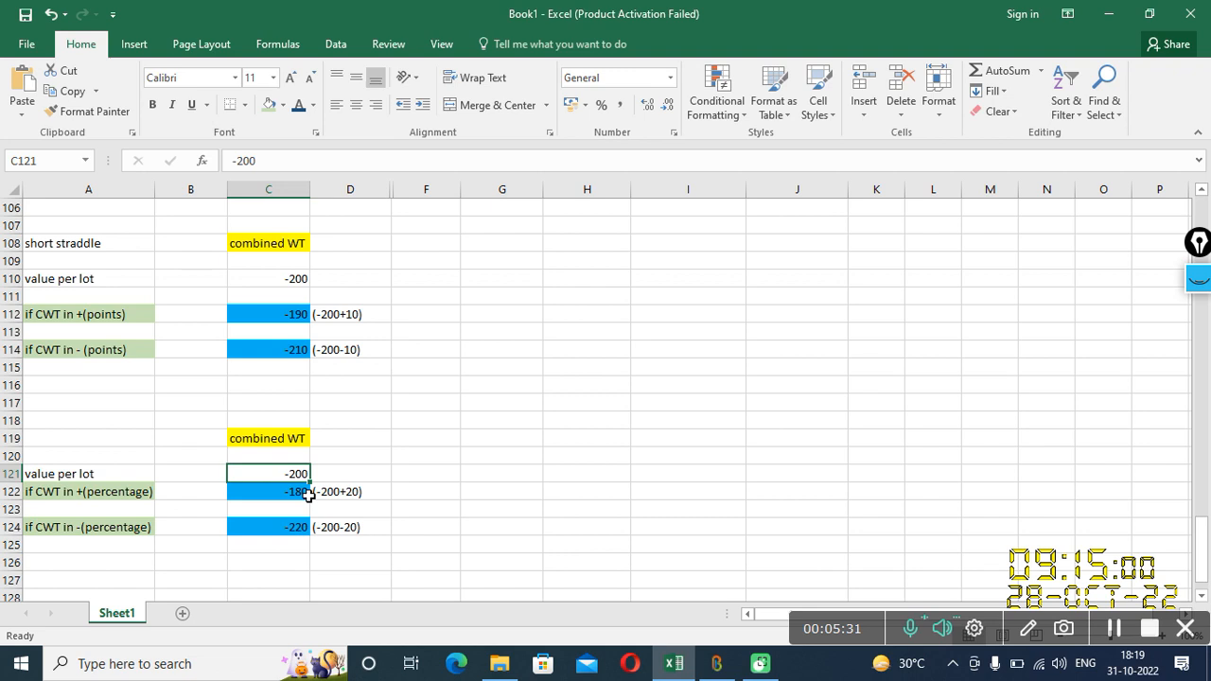
{"action": "left_click", "coordinate": [268, 491]}
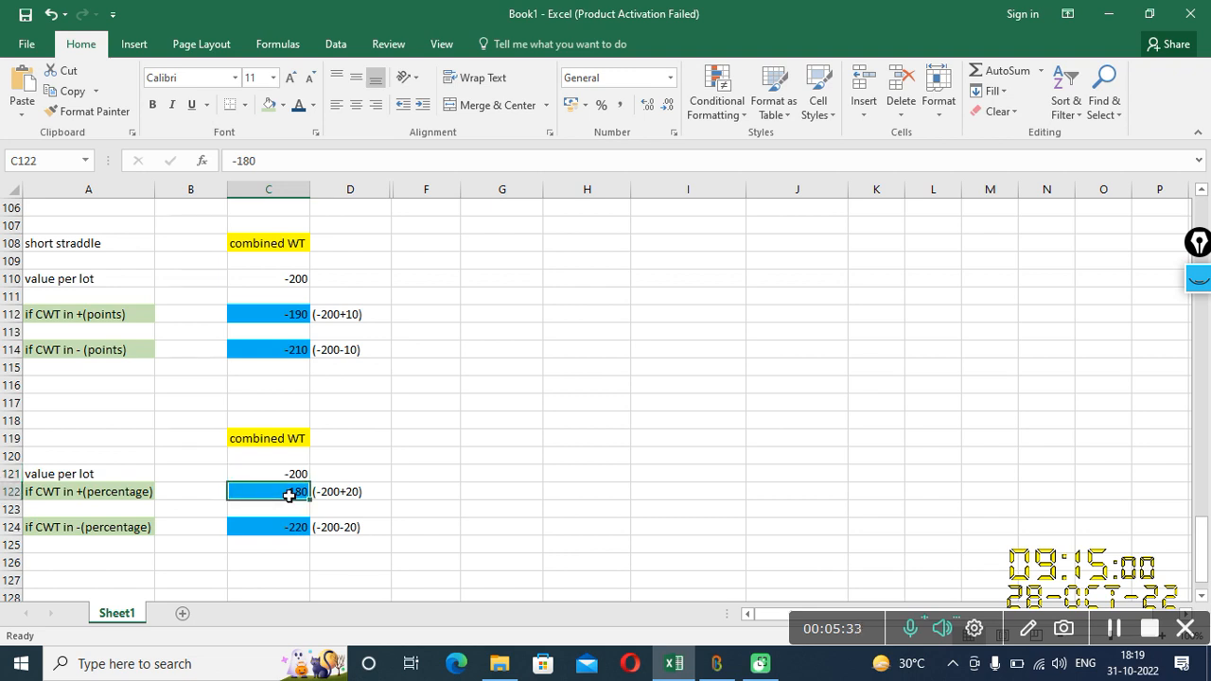
{"action": "left_click", "coordinate": [269, 526]}
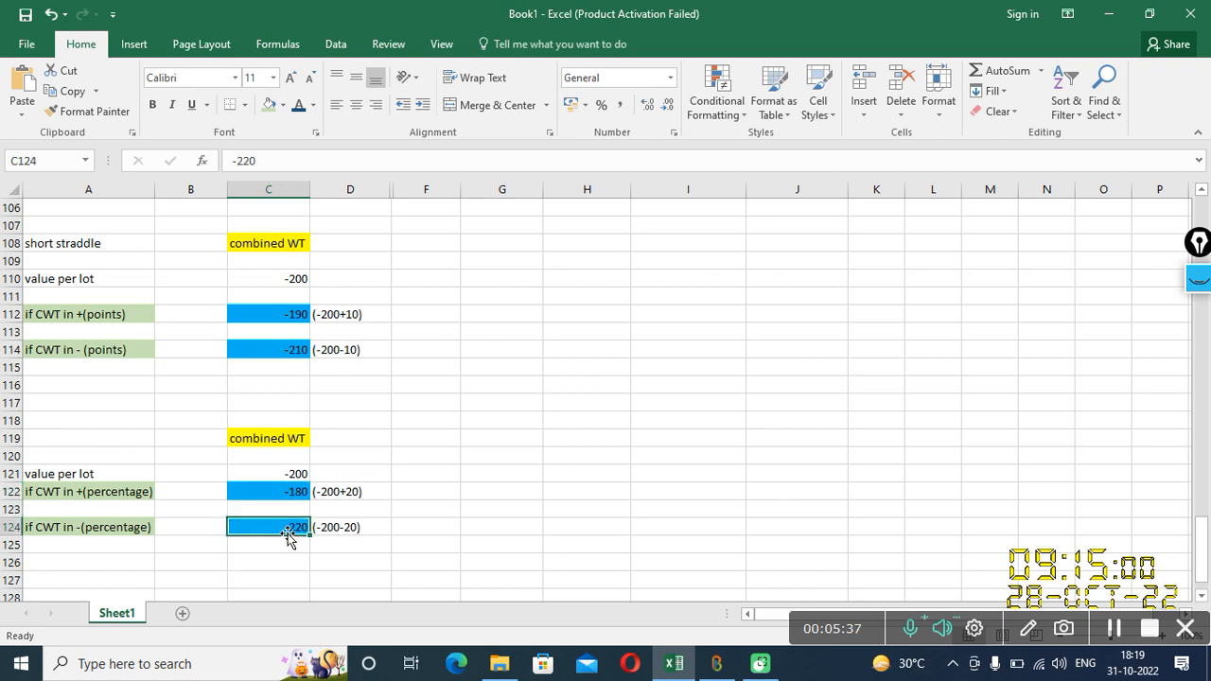
{"action": "mouse_move", "coordinate": [304, 541]}
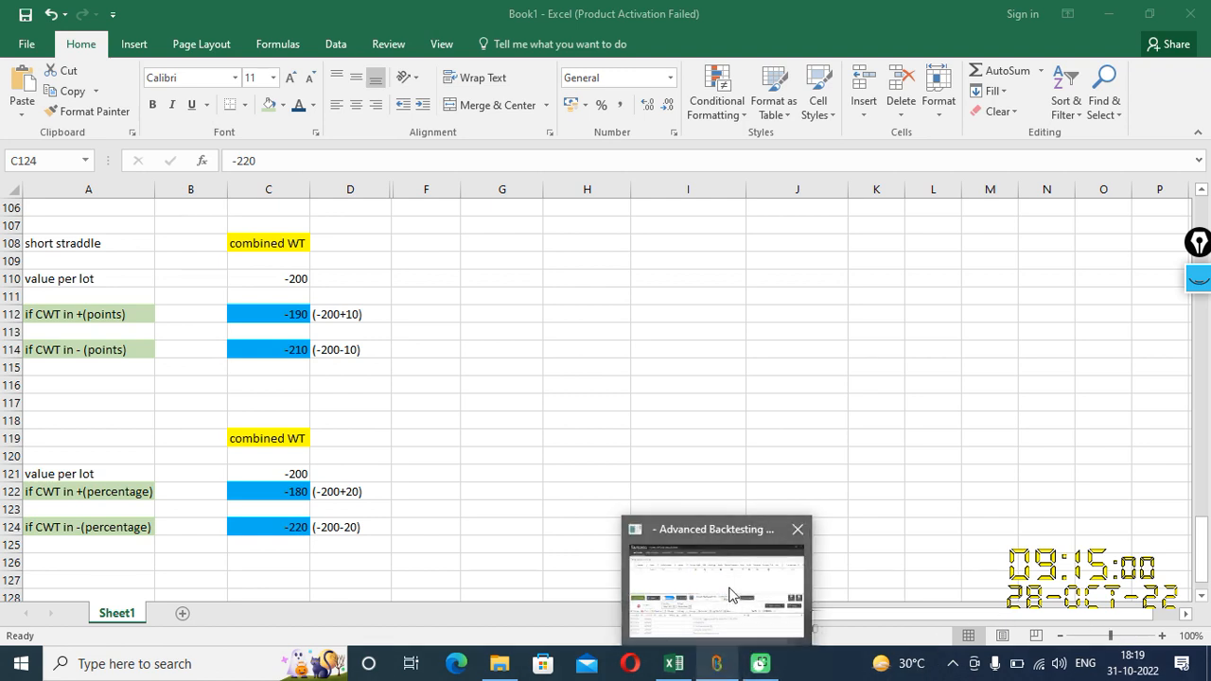
Enable SCWT, turn on Test Mode (Simulate) and set From Date to 18-Oct-2022.
{"action": "left_click", "coordinate": [715, 582]}
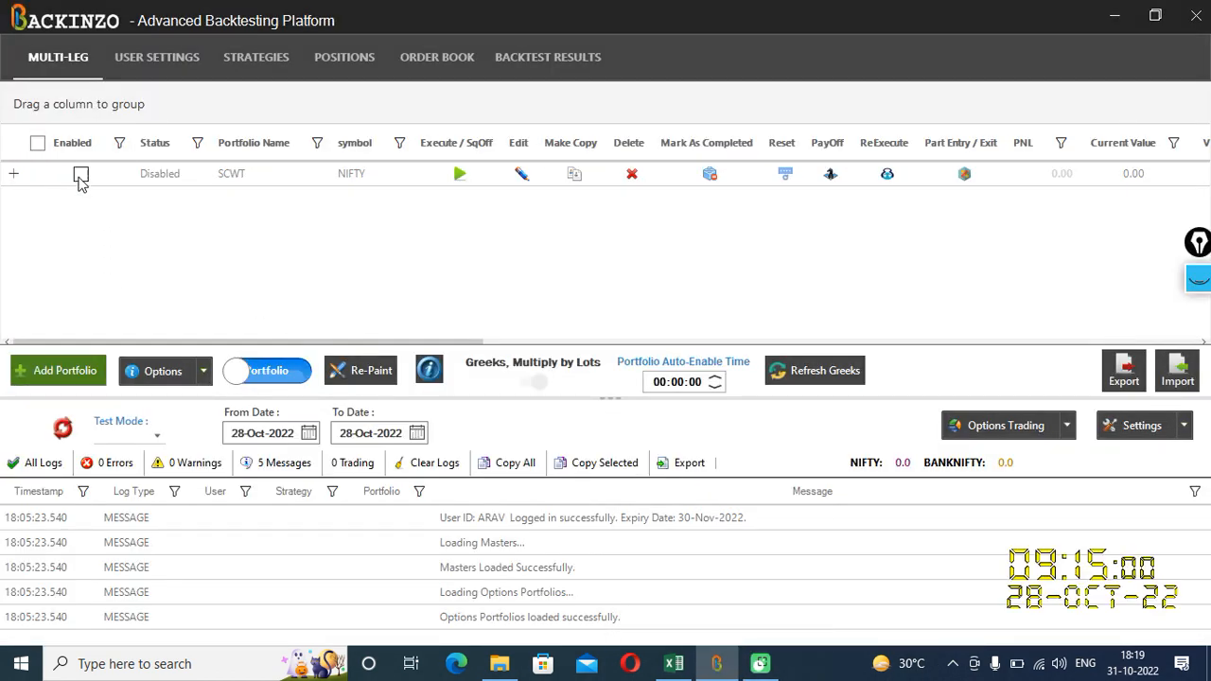
{"action": "left_click", "coordinate": [80, 174]}
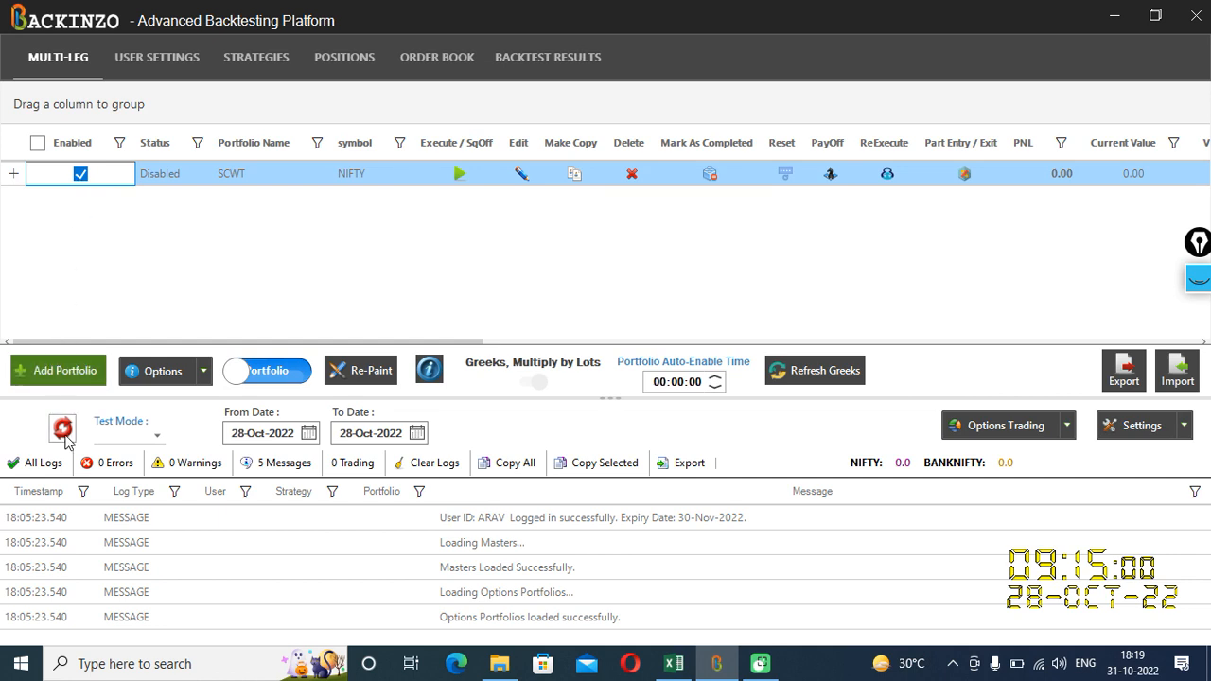
{"action": "left_click", "coordinate": [157, 433]}
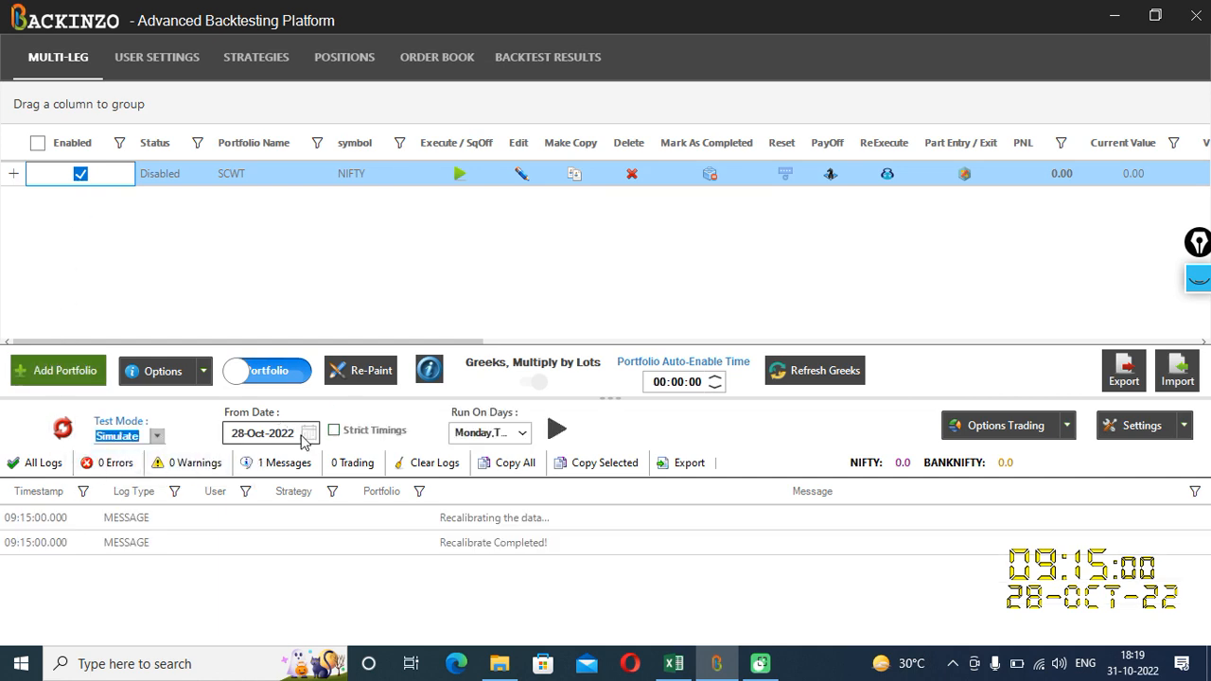
{"action": "left_click", "coordinate": [310, 433]}
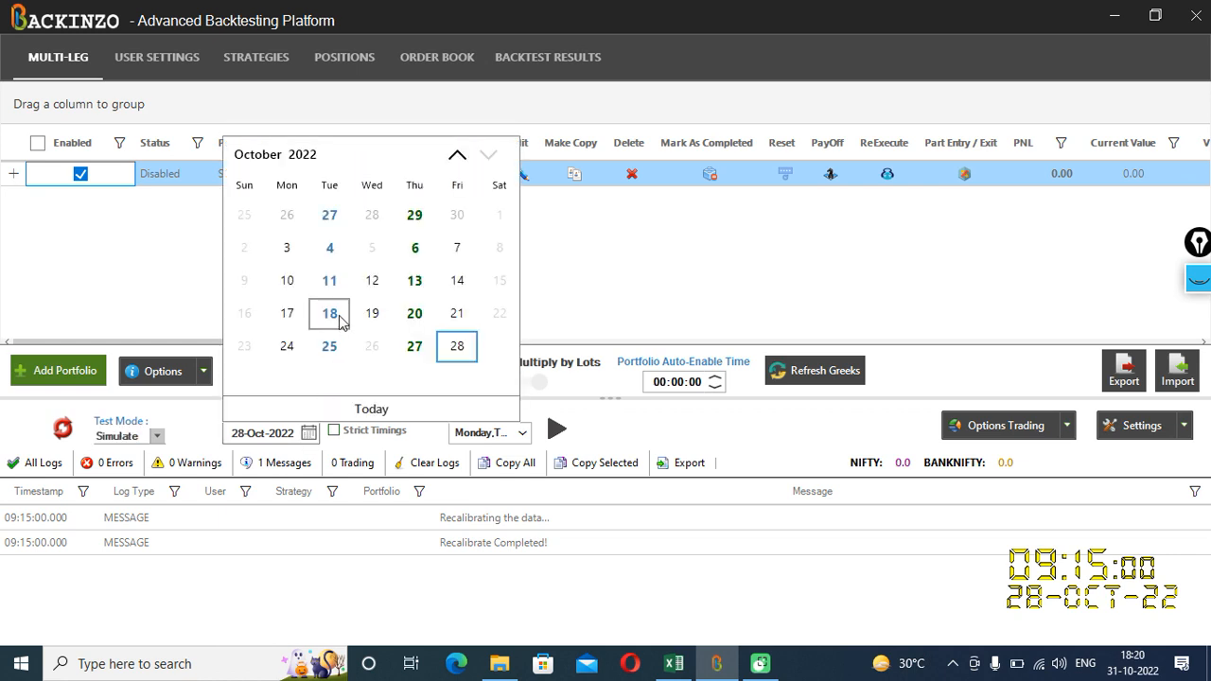
{"action": "left_click", "coordinate": [329, 314]}
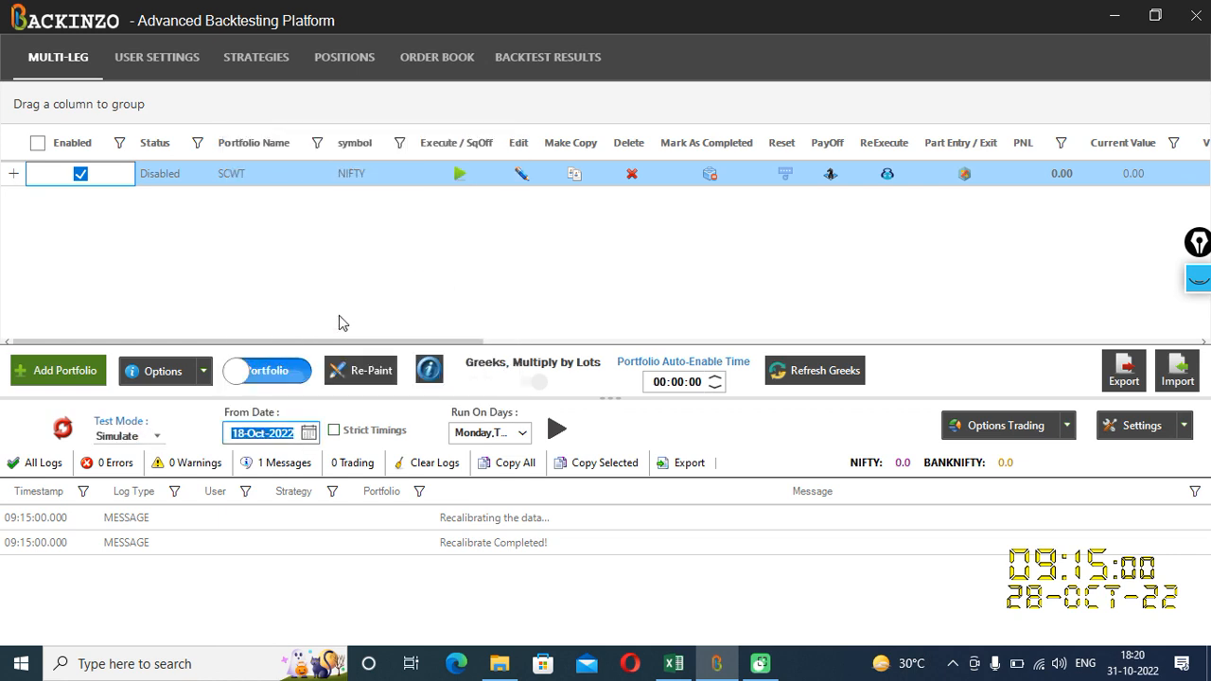
{"action": "mouse_move", "coordinate": [337, 433]}
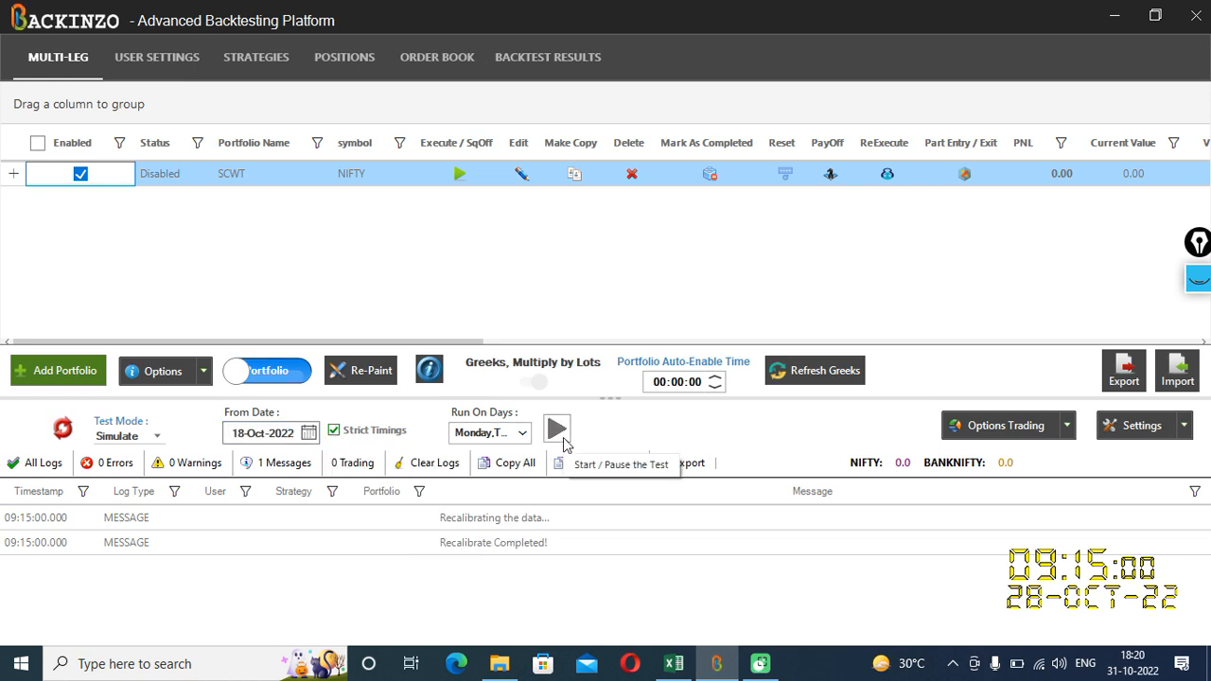
Start the simulated run so SCWT schedules its wait-and-trade at combined premium -210.
{"action": "left_click", "coordinate": [556, 427]}
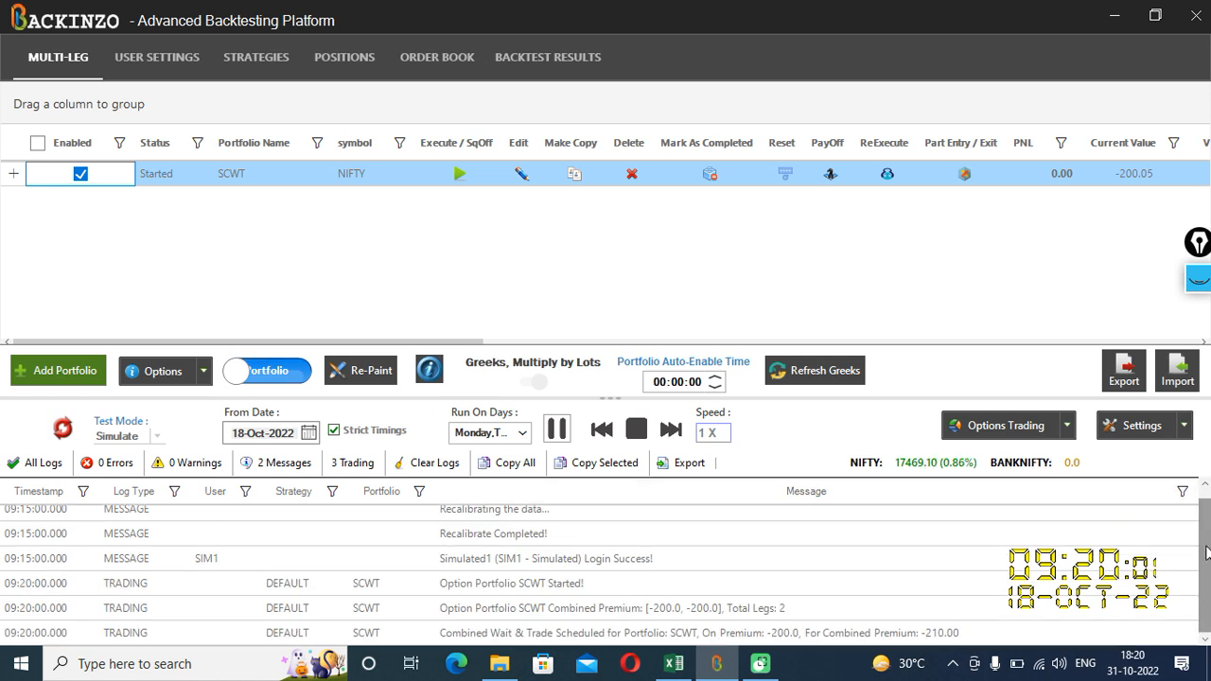
{"action": "mouse_move", "coordinate": [1061, 524]}
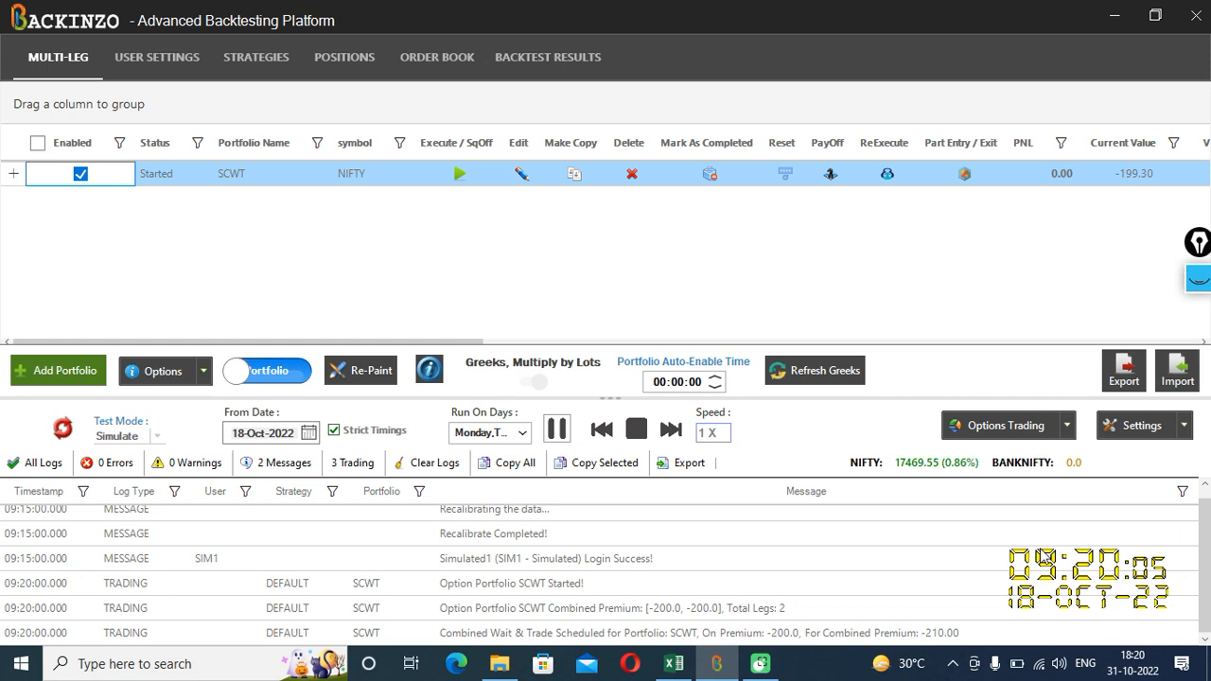
{"action": "mouse_move", "coordinate": [774, 465]}
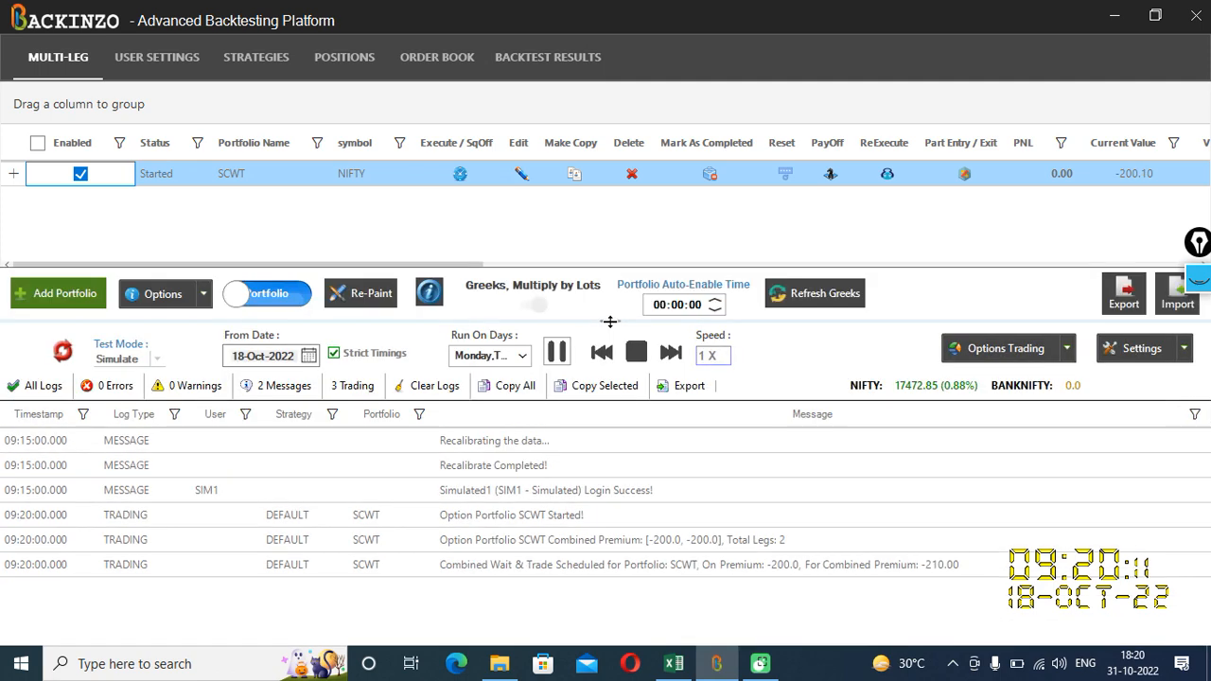
{"action": "mouse_move", "coordinate": [760, 545]}
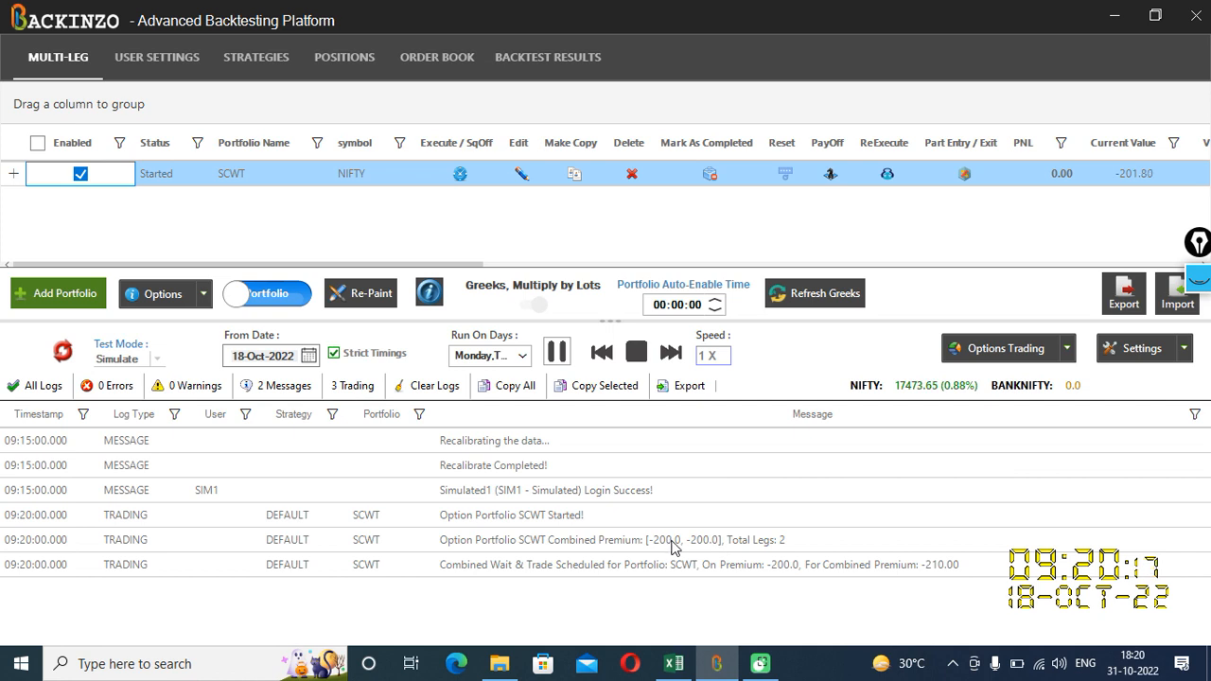
{"action": "mouse_move", "coordinate": [42, 543]}
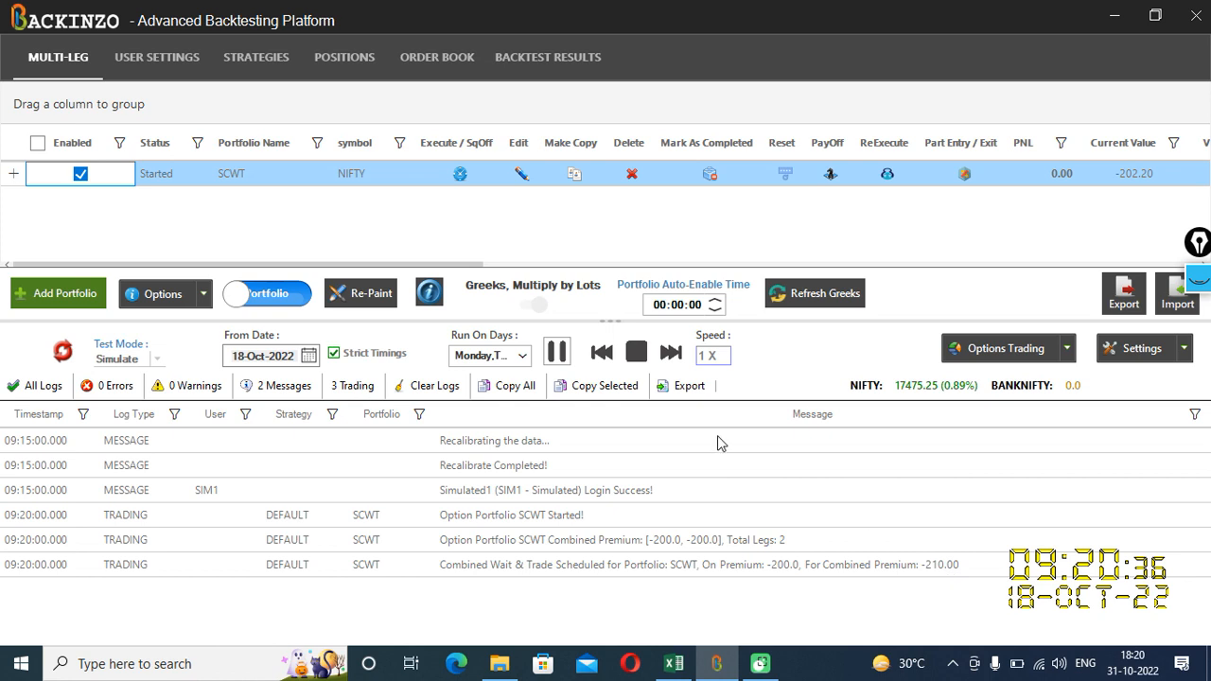
{"action": "mouse_move", "coordinate": [669, 352]}
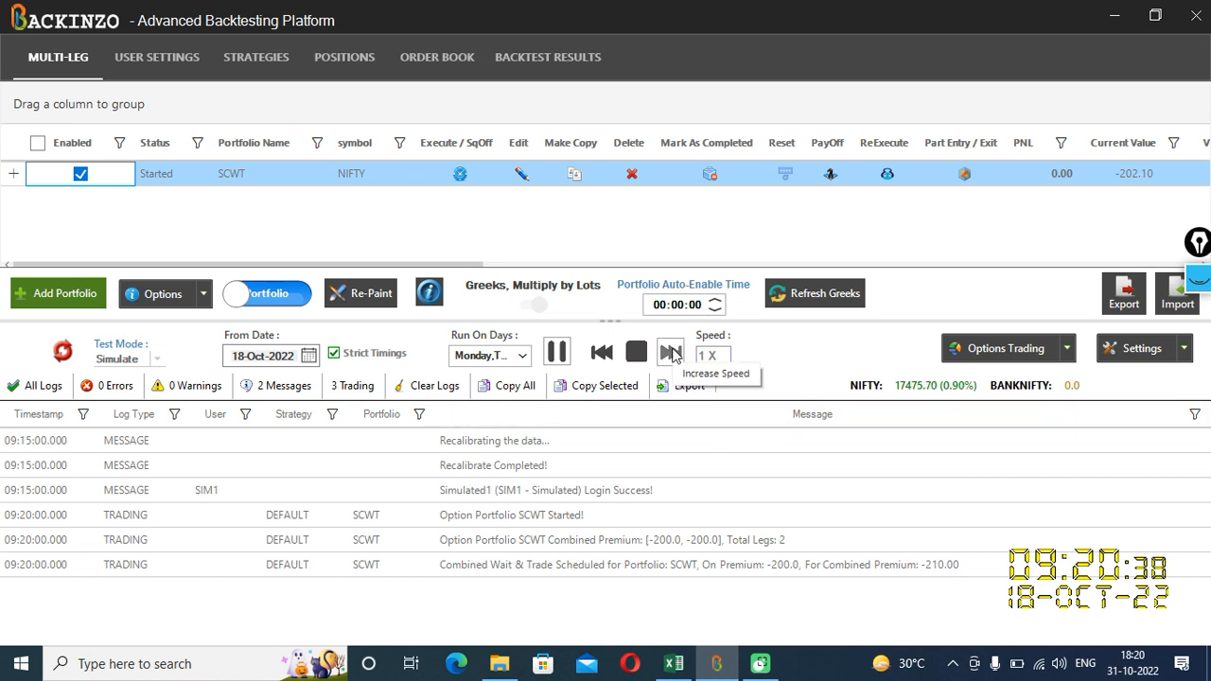
Raise replay speed to 72X until orders fill at -210.30, then pause and reveal PNL 305.
{"action": "left_click", "coordinate": [670, 350]}
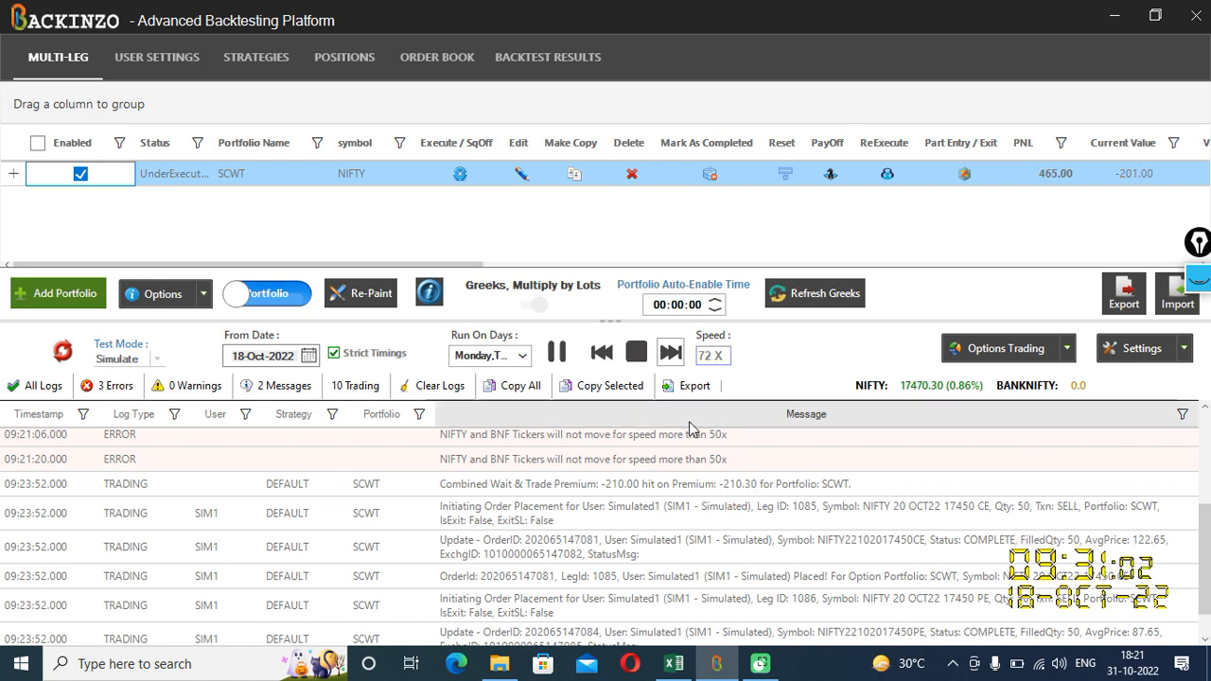
{"action": "left_click", "coordinate": [556, 350]}
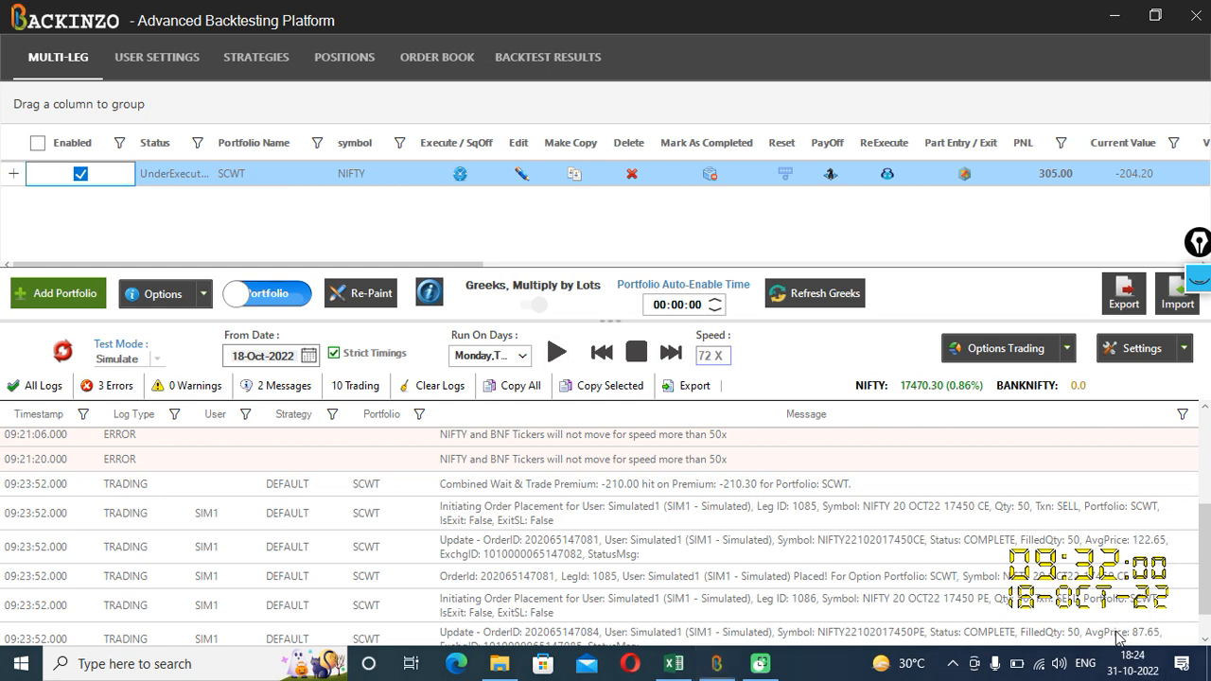
{"action": "mouse_move", "coordinate": [658, 323]}
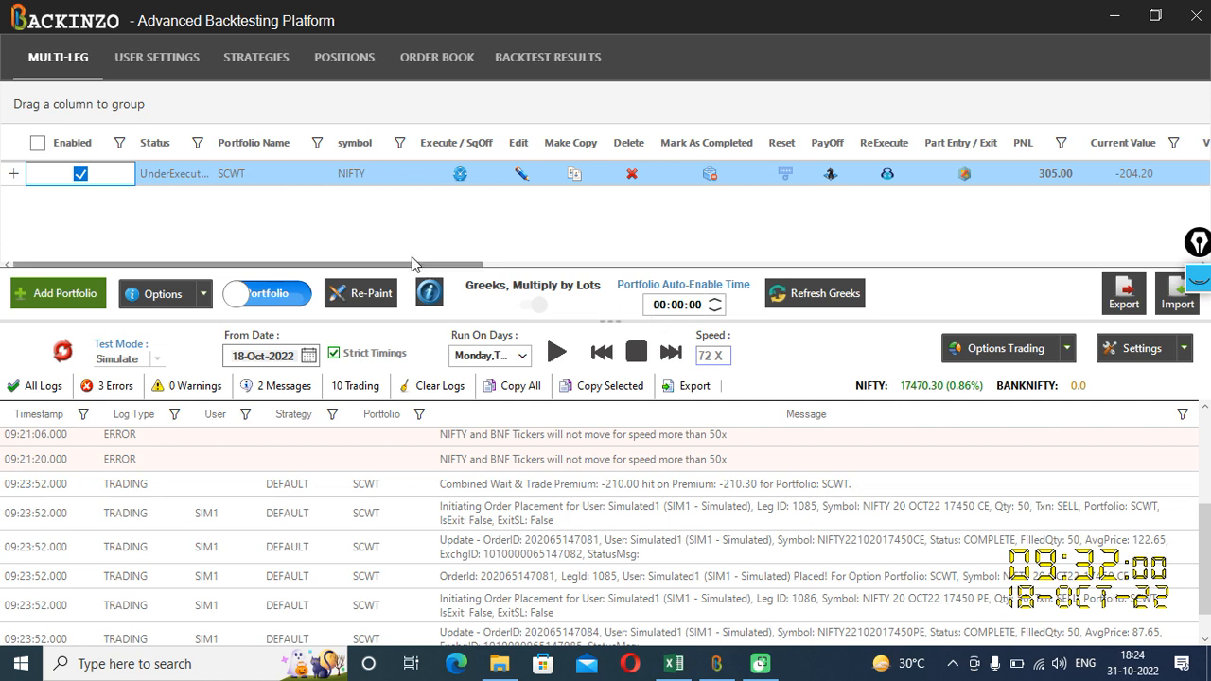
{"action": "mouse_move", "coordinate": [410, 245]}
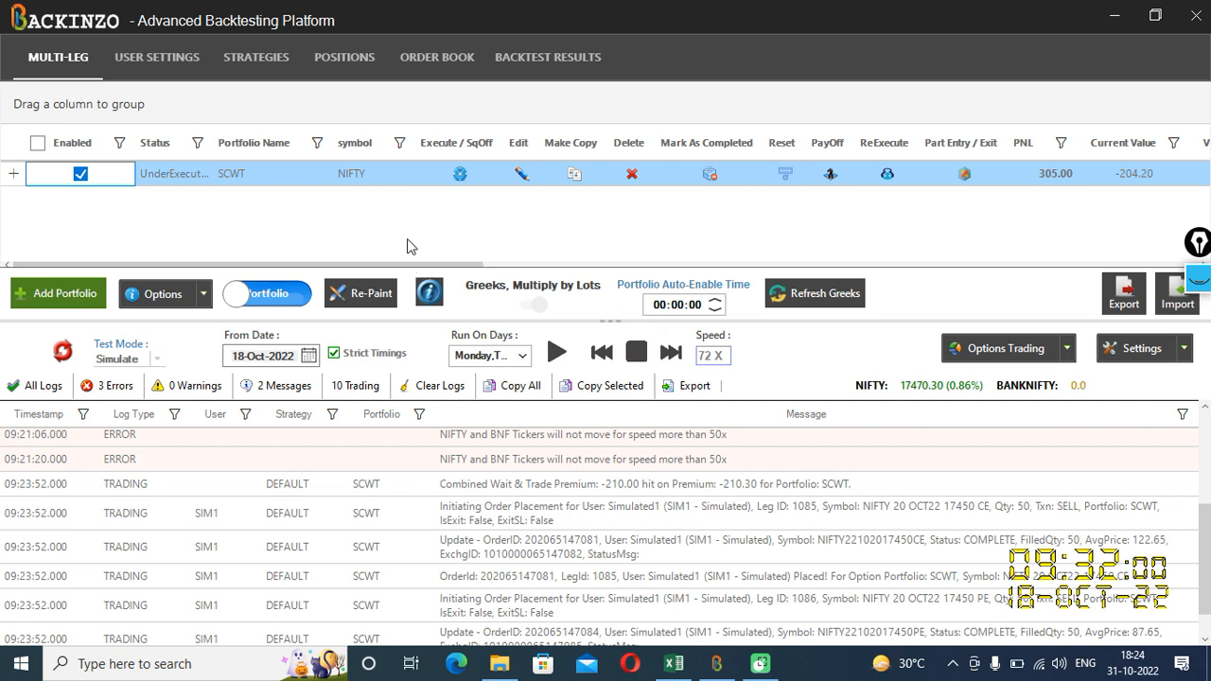
{"action": "scroll", "scroll_direction": "right", "scroll_amount": 3}
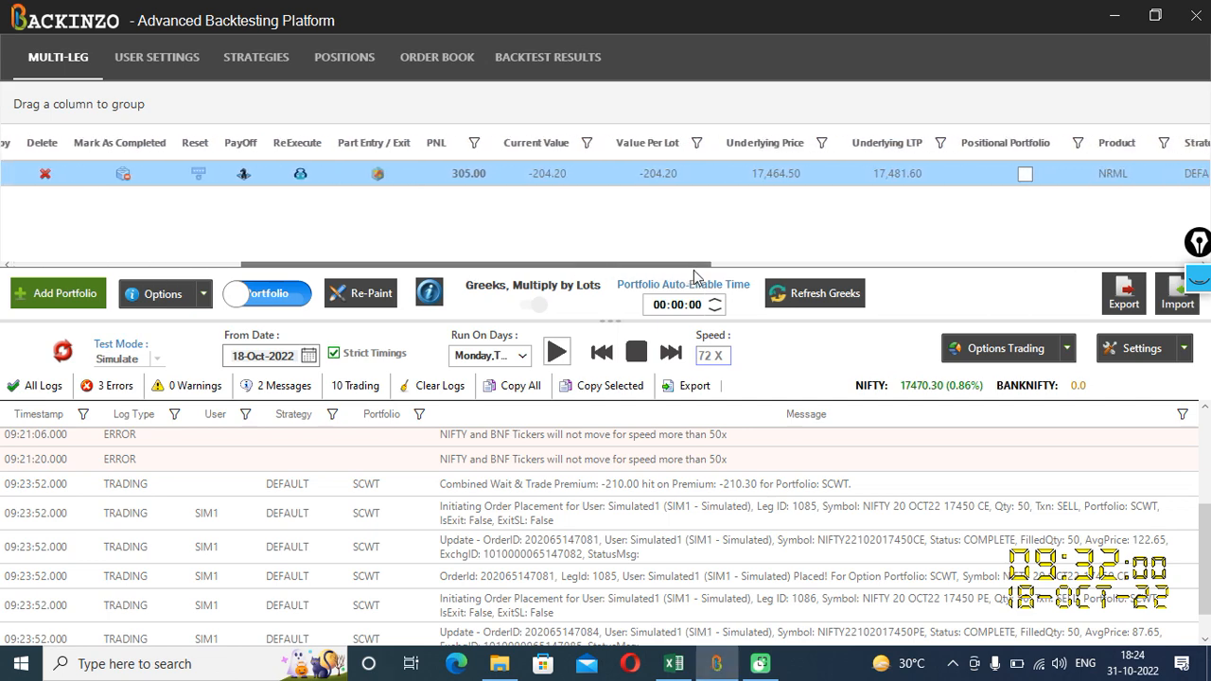